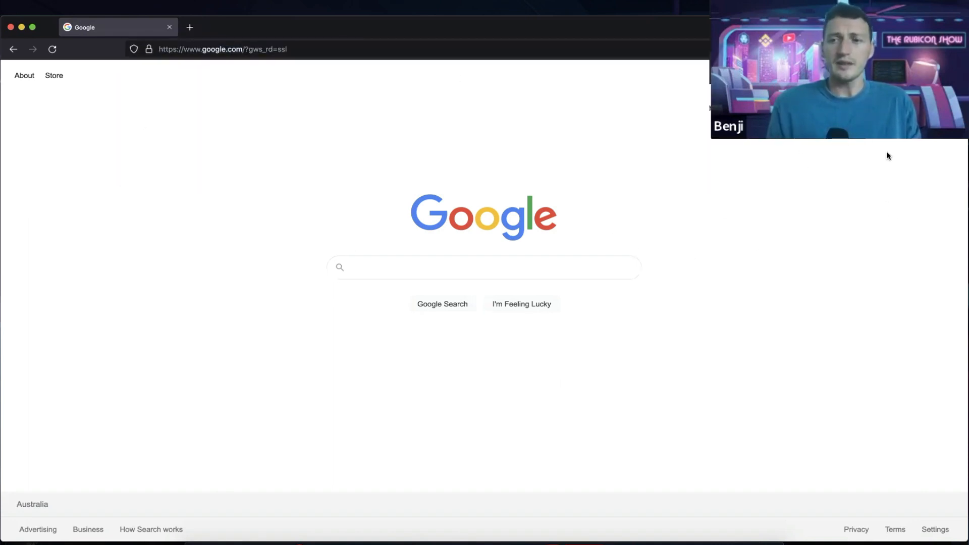
- Search Google for 'metamask' to reach the metamask.io site
text(metamask.io)
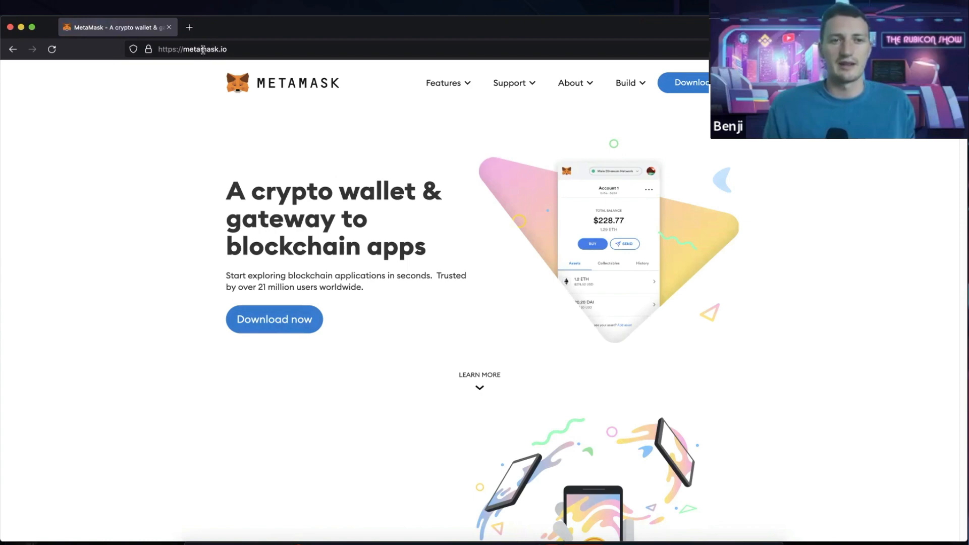
mouse_move(493, 196)
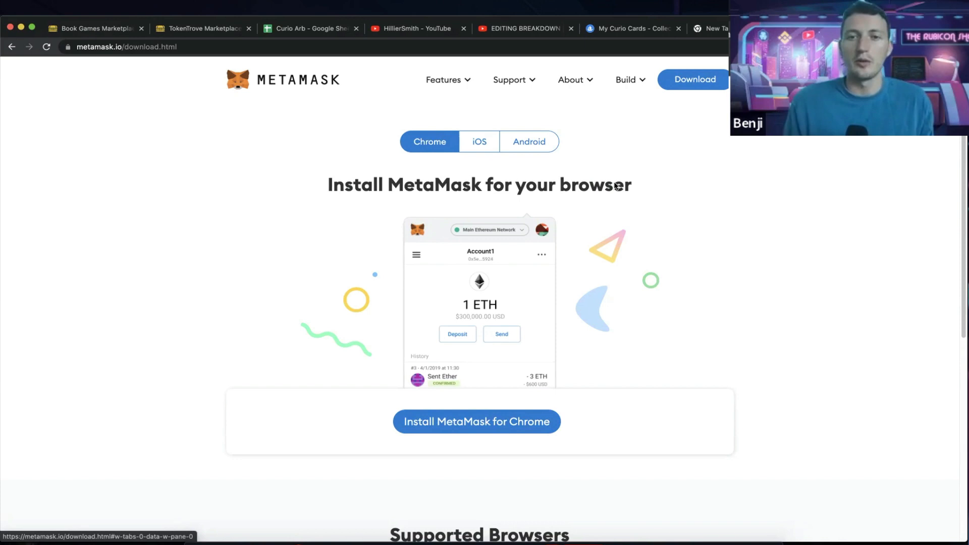
- Review the Supported Browsers list, then switch to the Firefox window on metamask.io
scroll(down, 3)
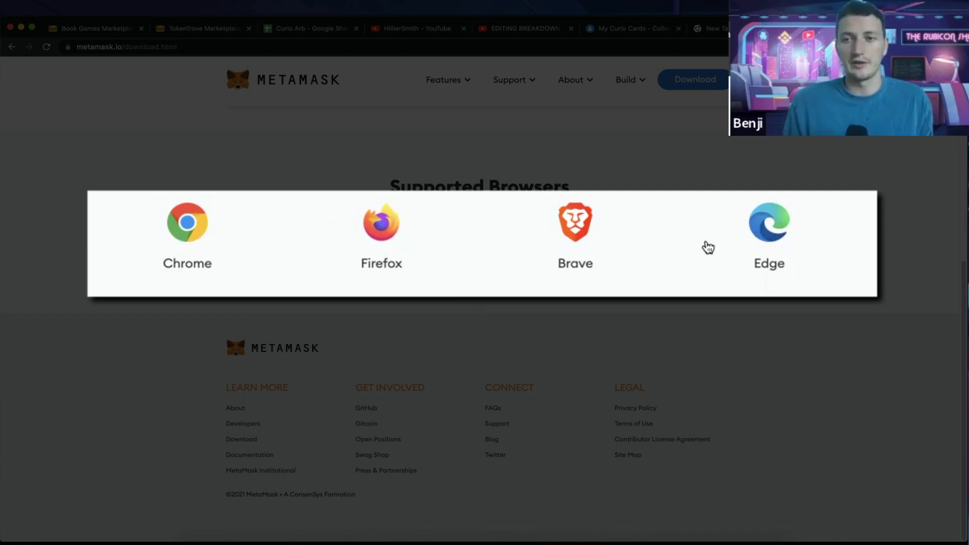
mouse_move(207, 219)
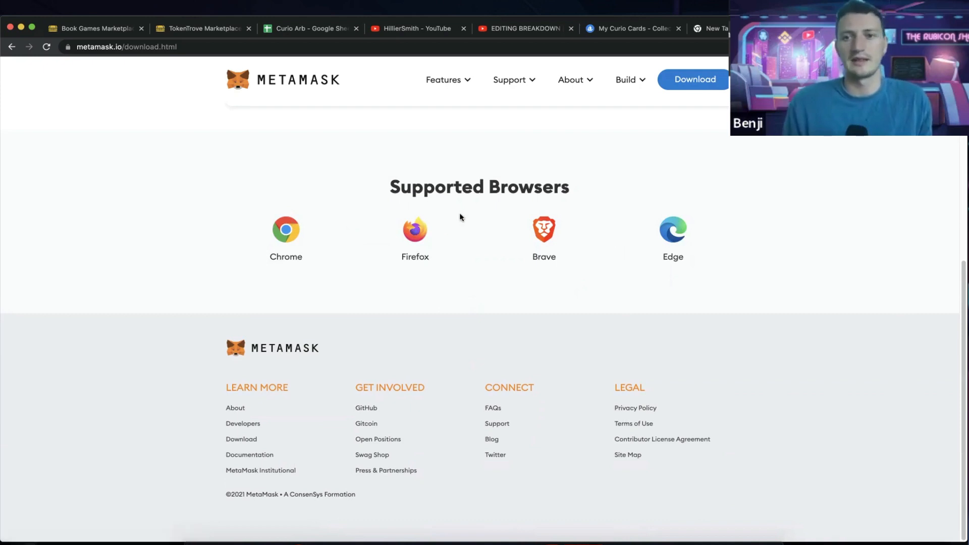
mouse_move(610, 118)
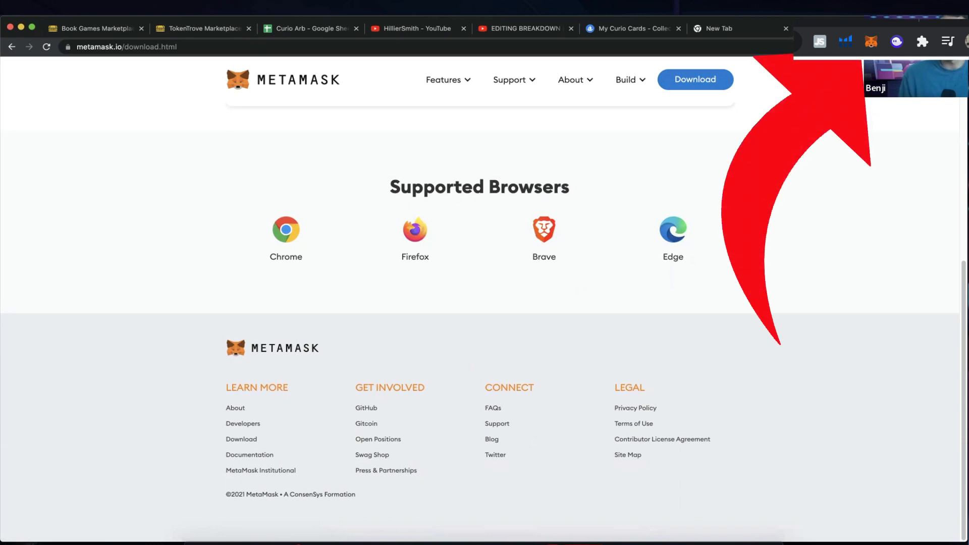
click(871, 40)
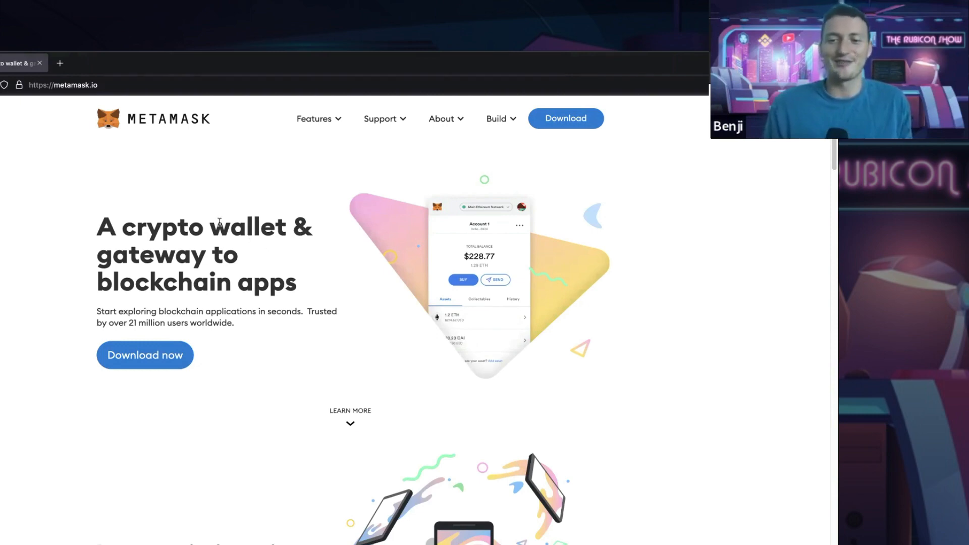
- Compare the iOS and Android install options on the Download page, ending on the Firefox option
scroll(down, 3)
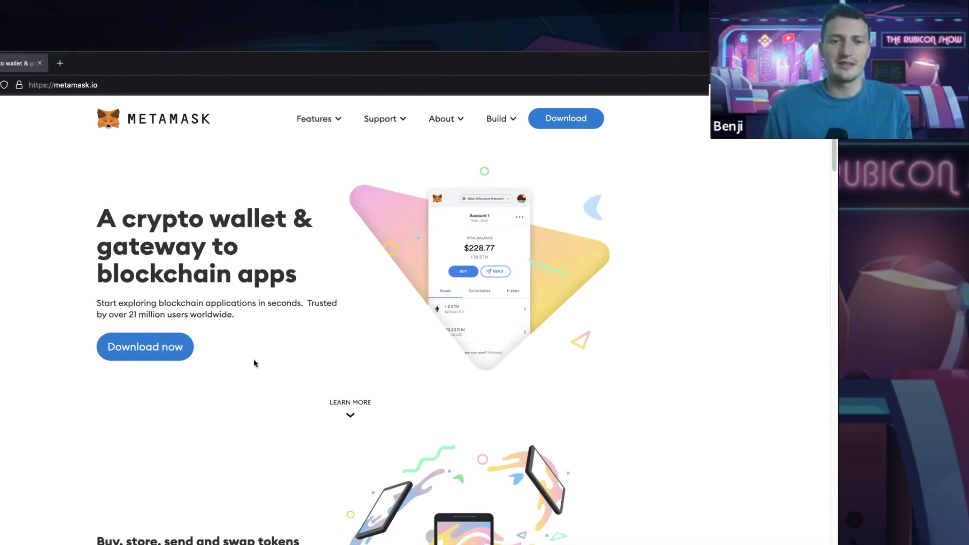
click(144, 346)
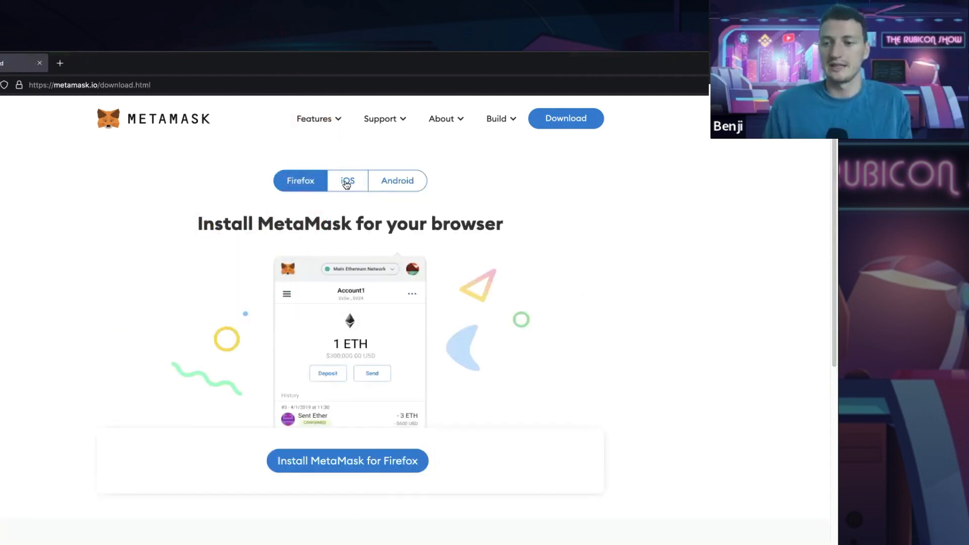
click(420, 182)
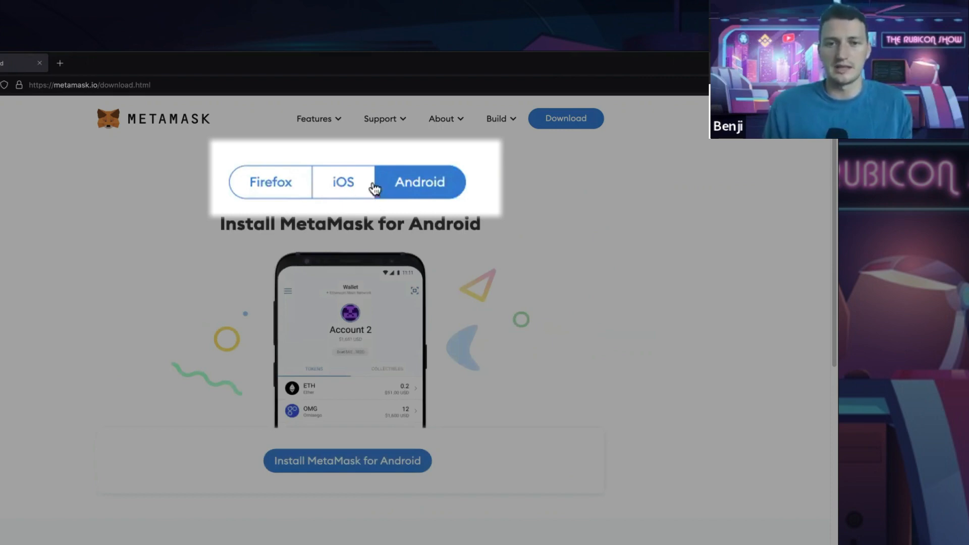
click(300, 173)
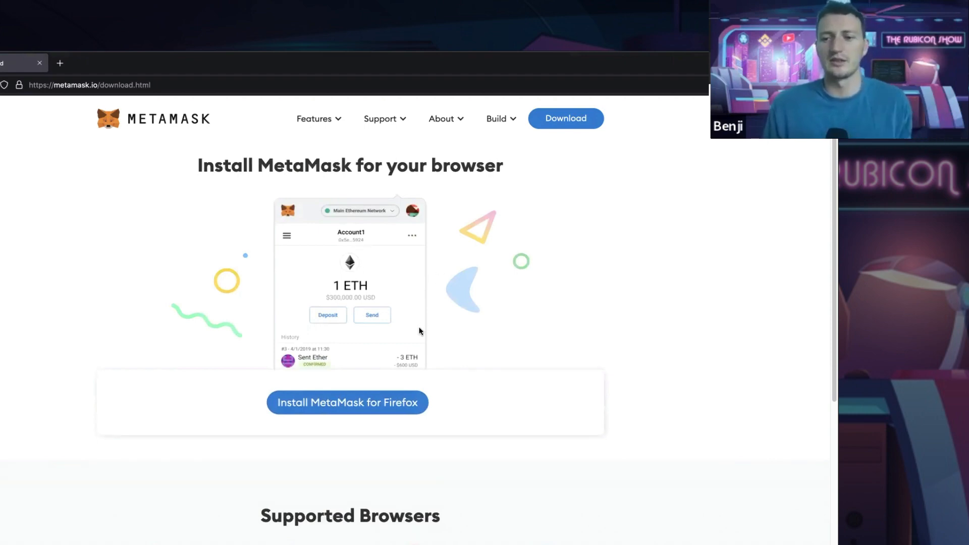
scroll(down, 3)
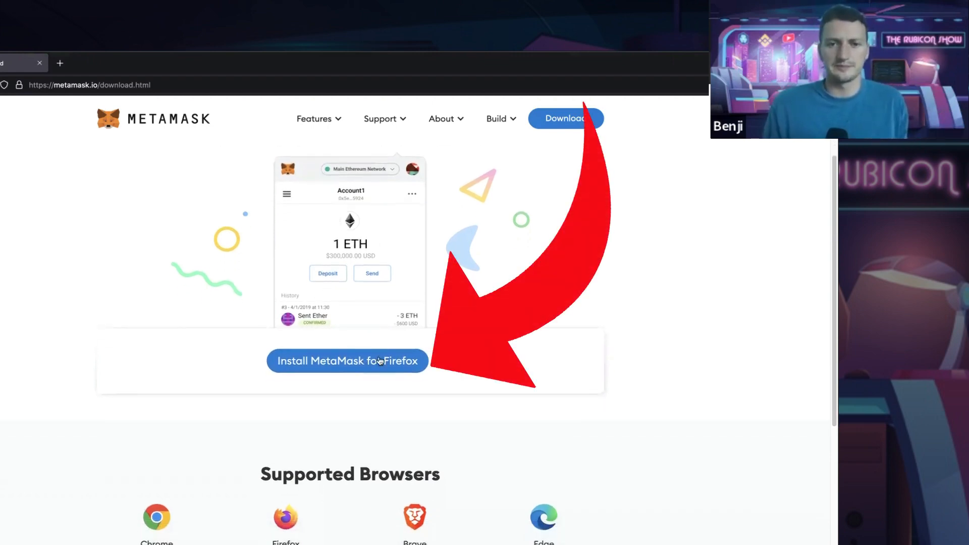
- Install MetaMask for Firefox and approve adding the extension with its permissions
click(346, 361)
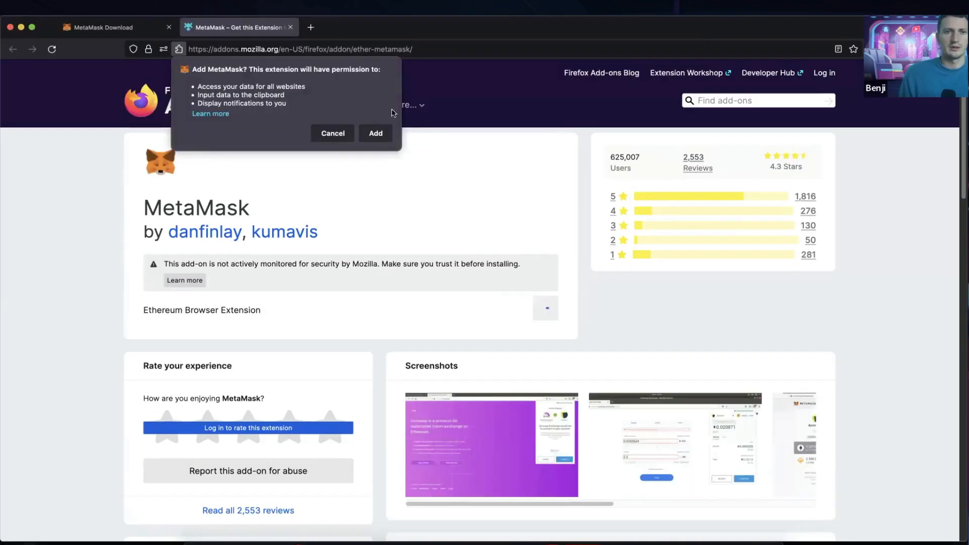
click(375, 133)
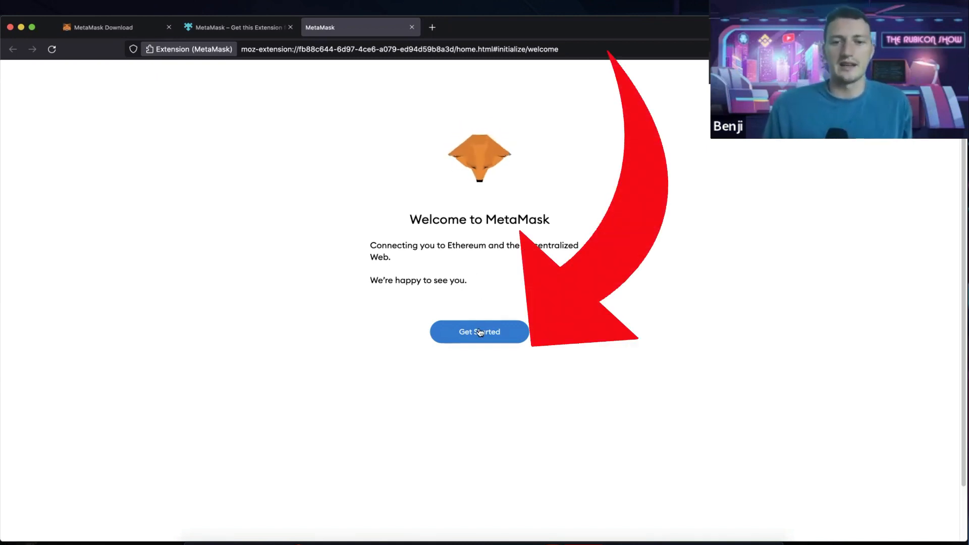
- Create a brand-new wallet, answer the usage-data prompt, accept the terms and set the password
click(478, 332)
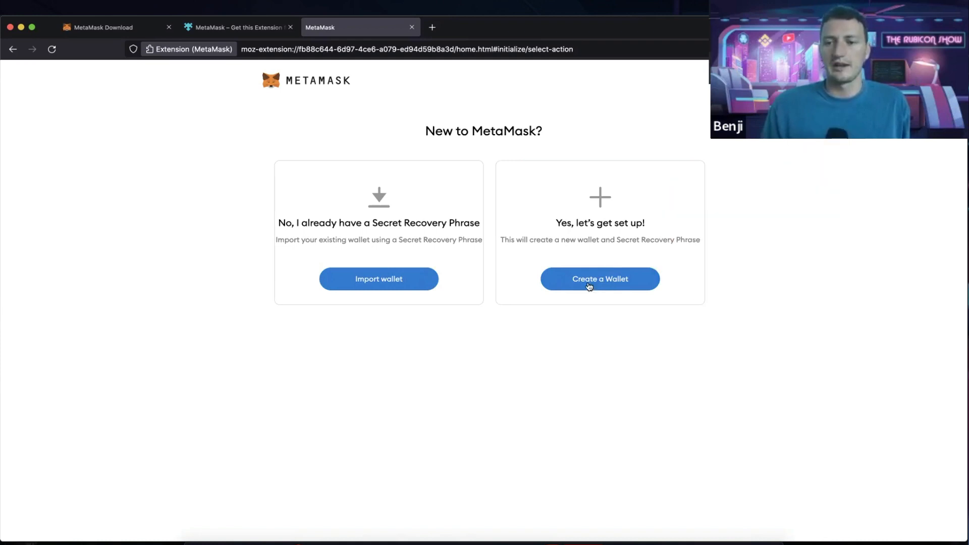
click(598, 278)
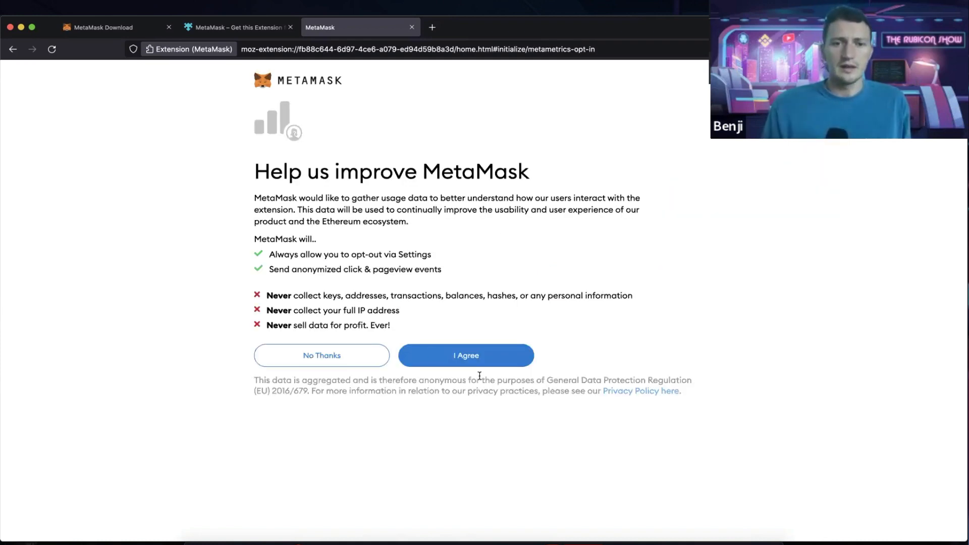
click(465, 354)
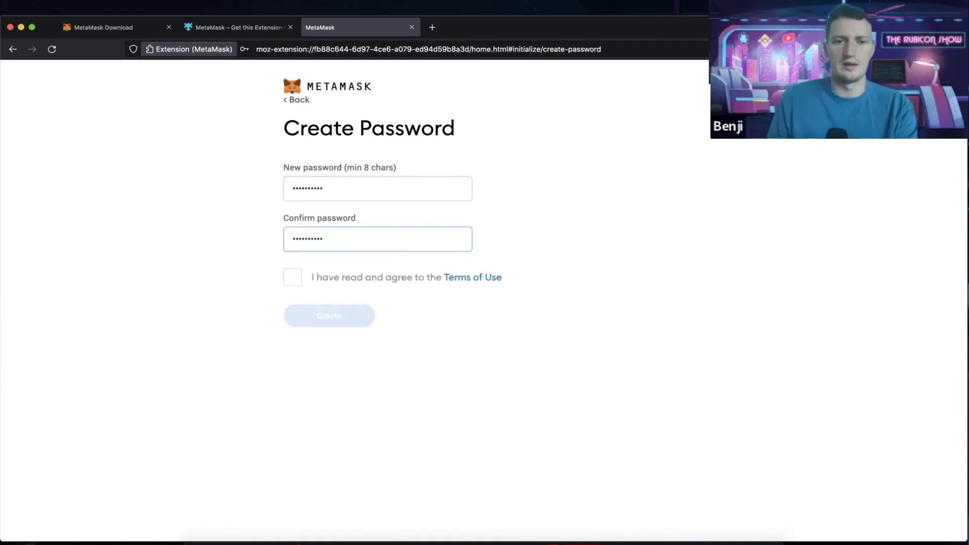
click(293, 276)
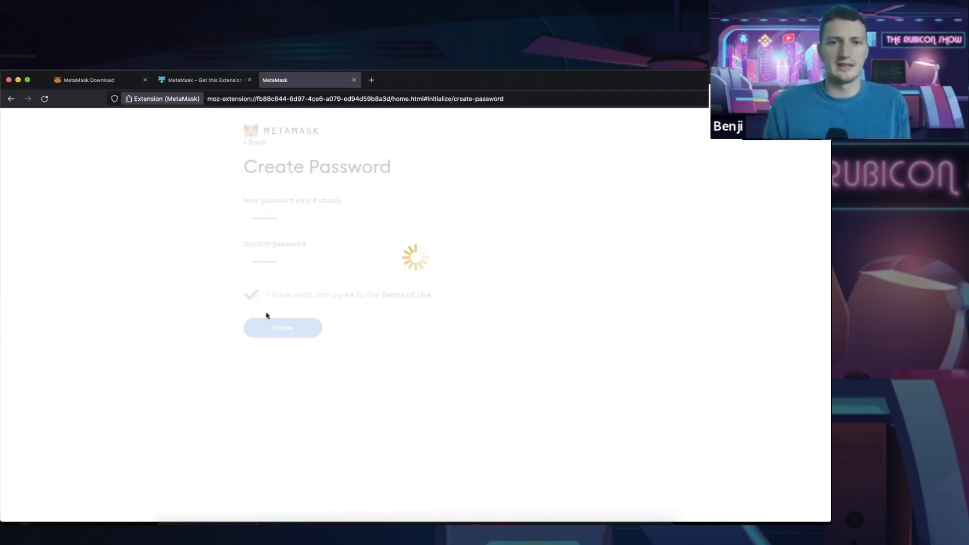
click(281, 327)
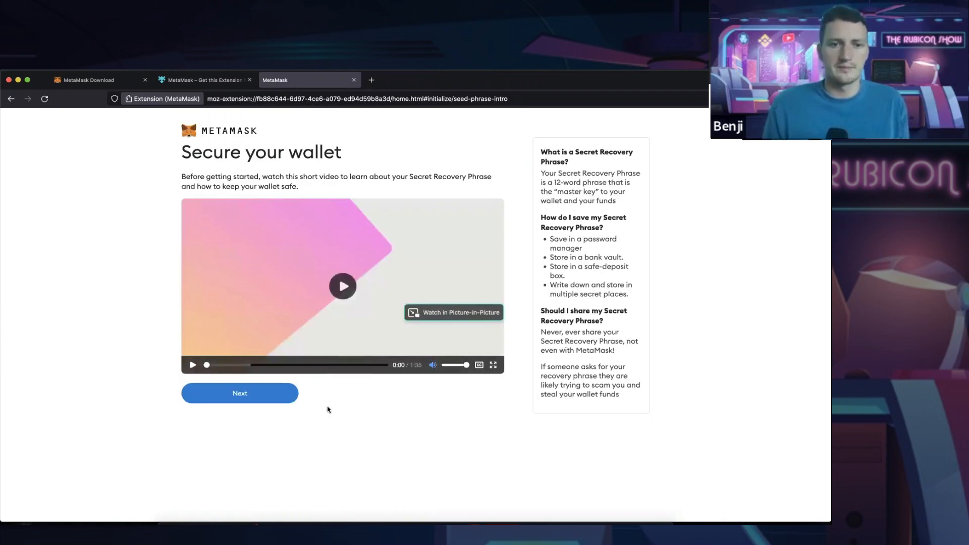
- Reveal the twelve-word Secret Recovery Phrase and select it for copying
click(239, 393)
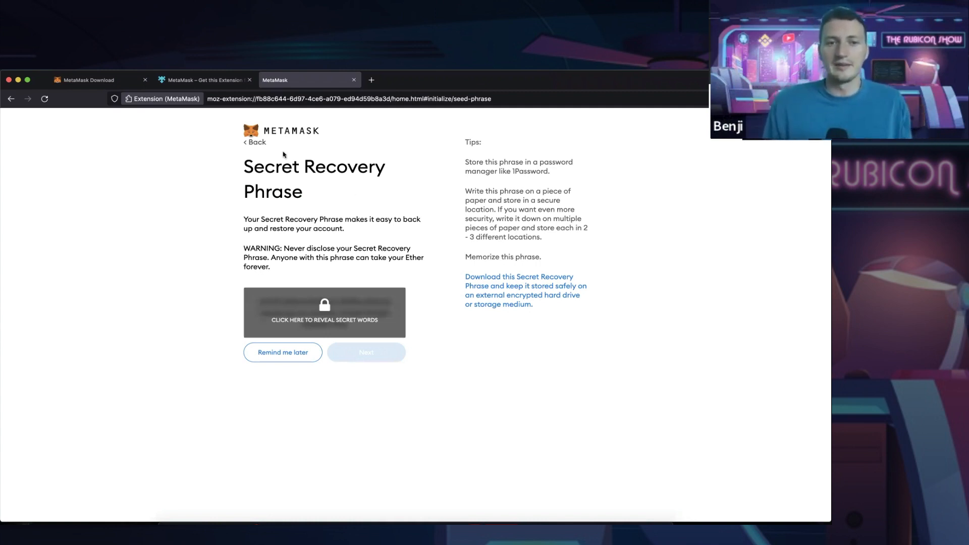
click(324, 312)
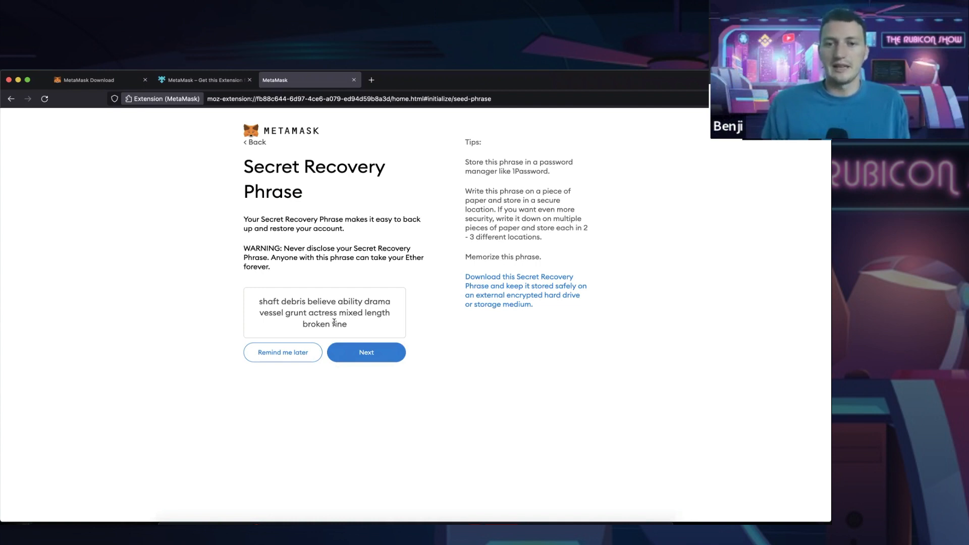
drag(260, 302, 347, 324)
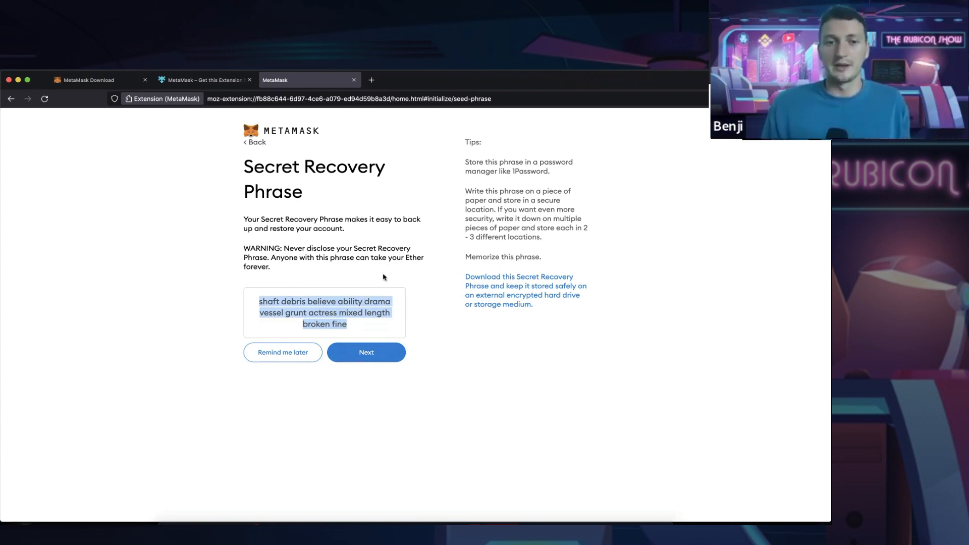
mouse_move(345, 282)
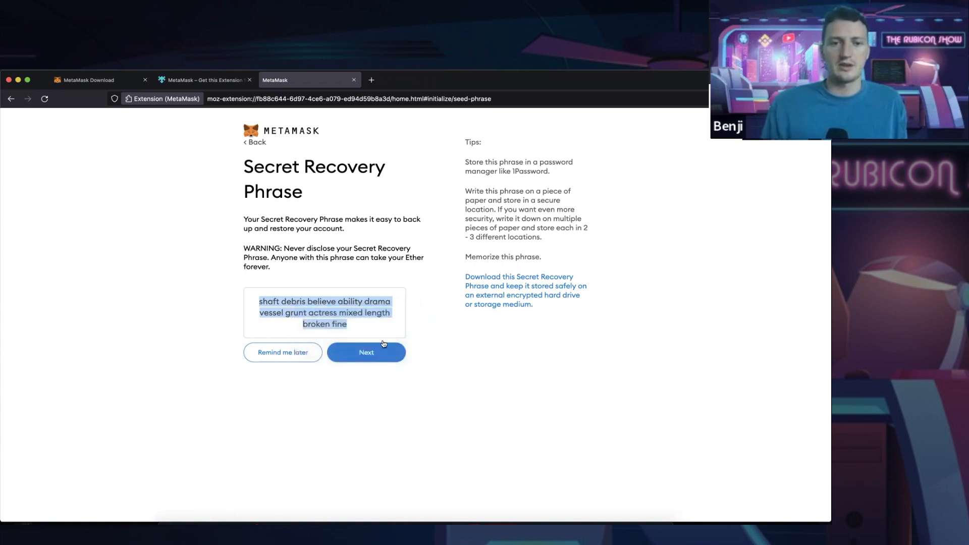
click(365, 352)
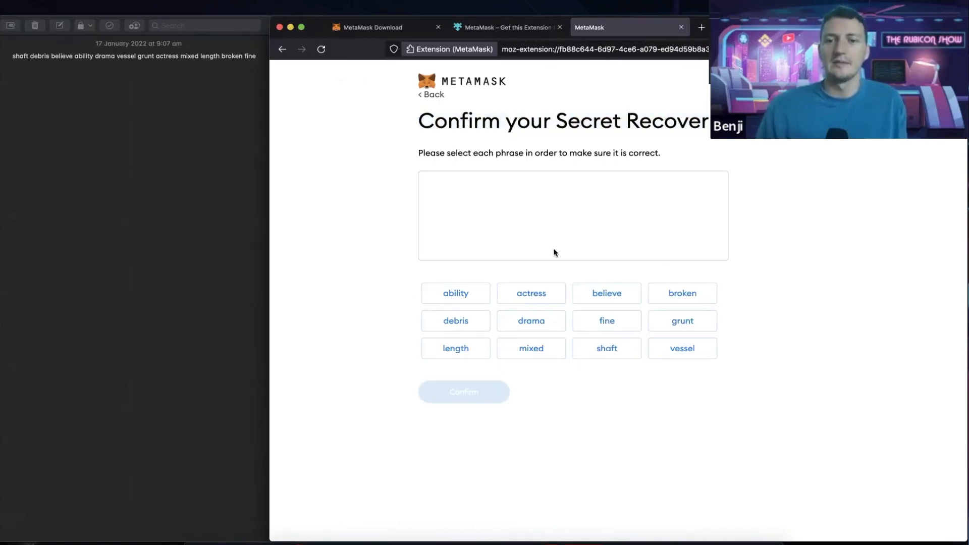
mouse_move(583, 235)
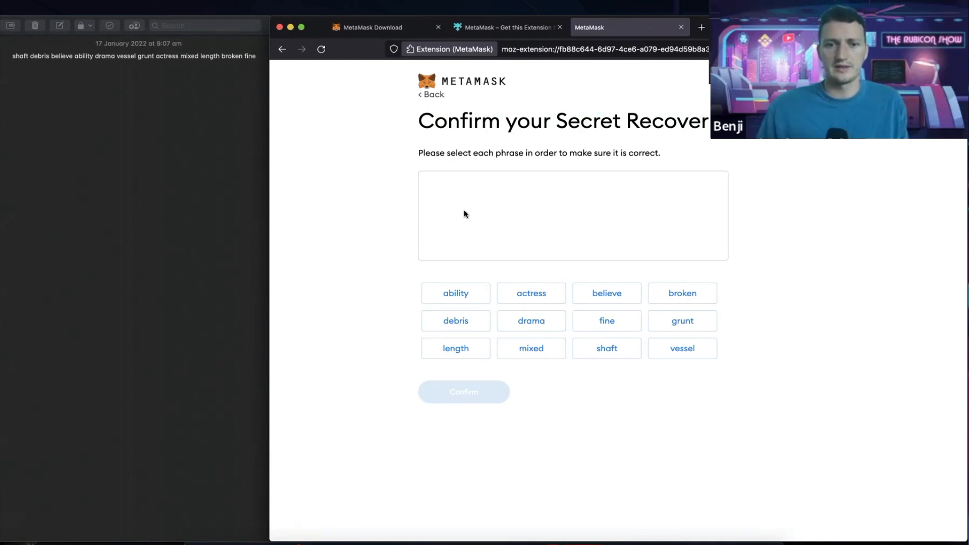
click(455, 319)
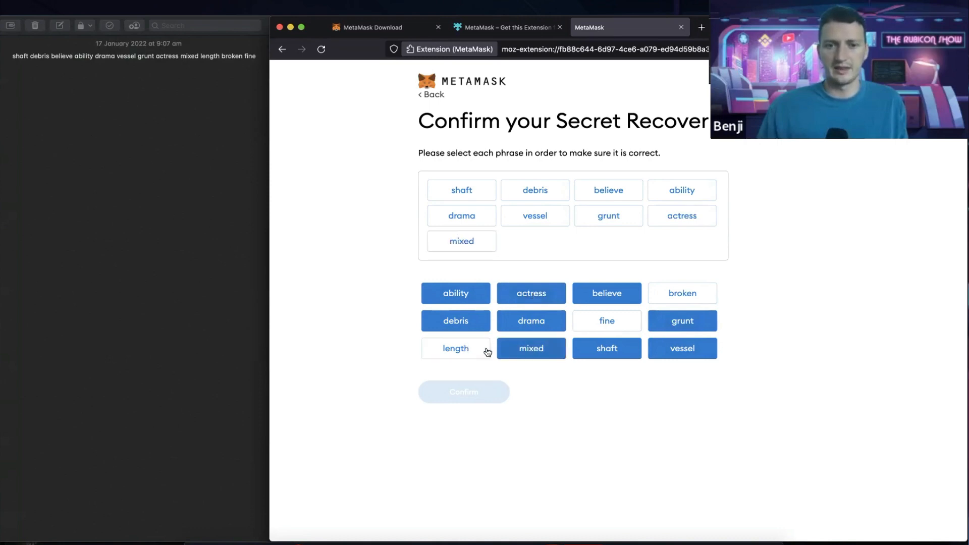
click(463, 392)
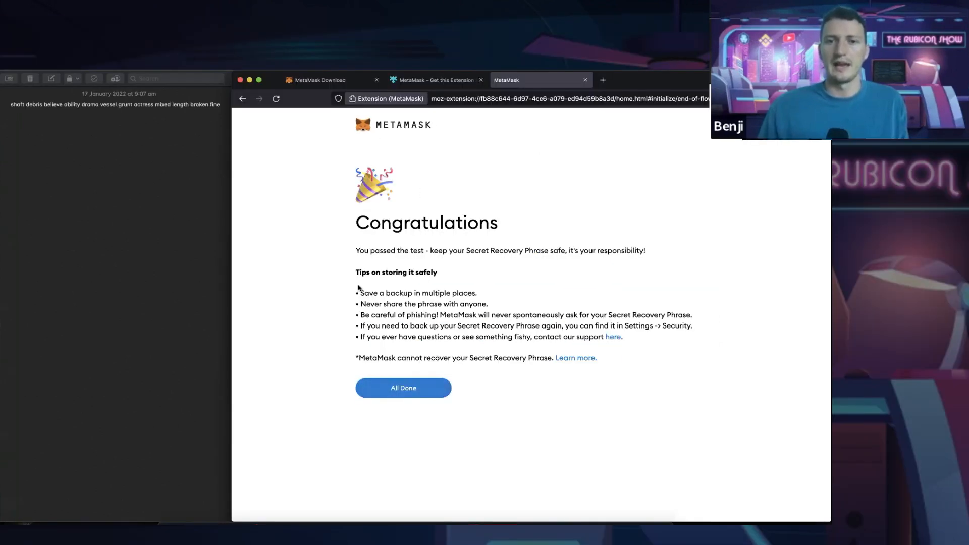
mouse_move(440, 339)
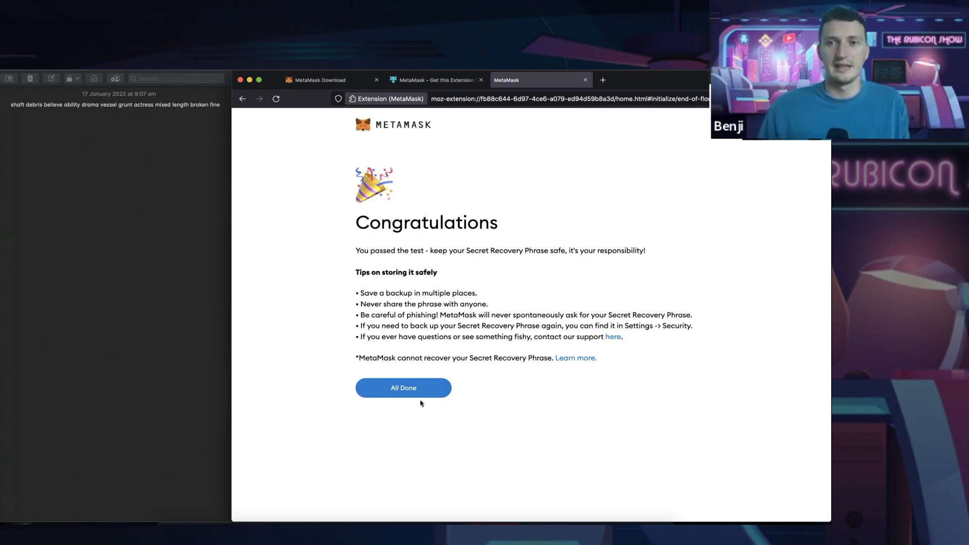
- Finish onboarding with 'All Done' to land on the Account 1 home screen
click(403, 388)
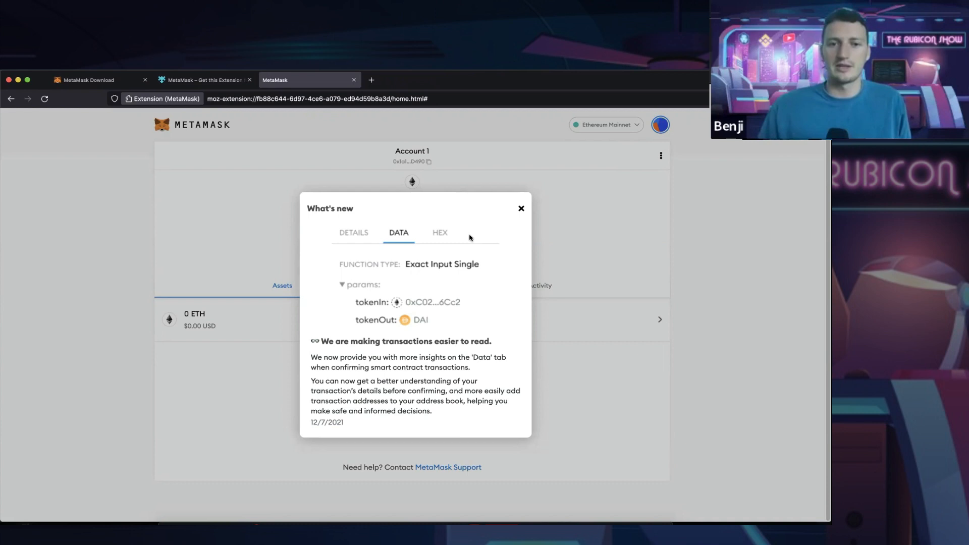
mouse_move(522, 208)
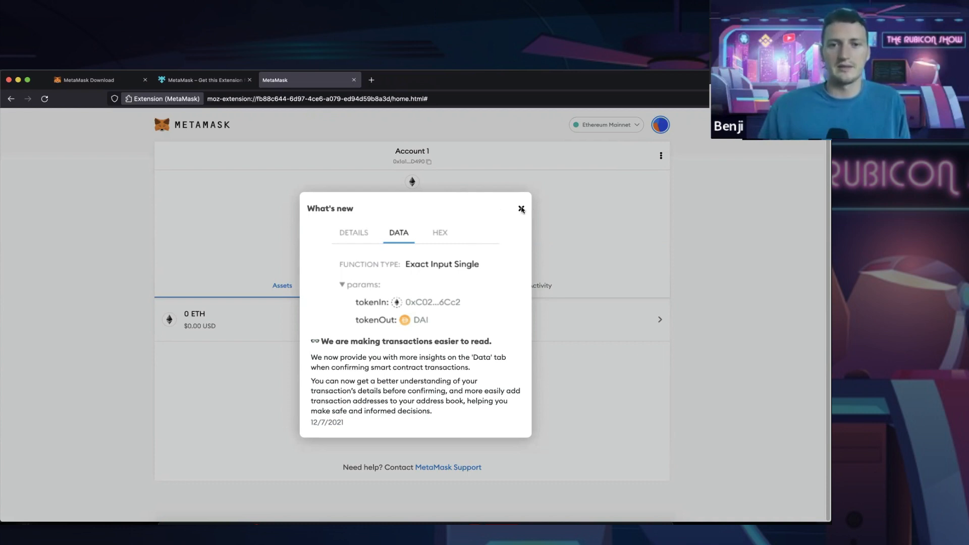
- Rename Account 1 to 'Gens Account' in Account details and copy its address
click(521, 208)
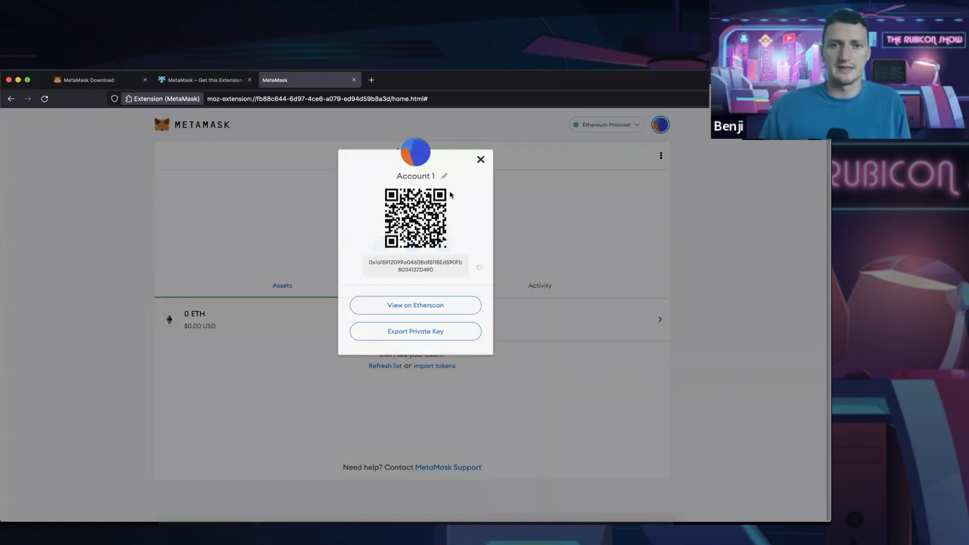
click(445, 175)
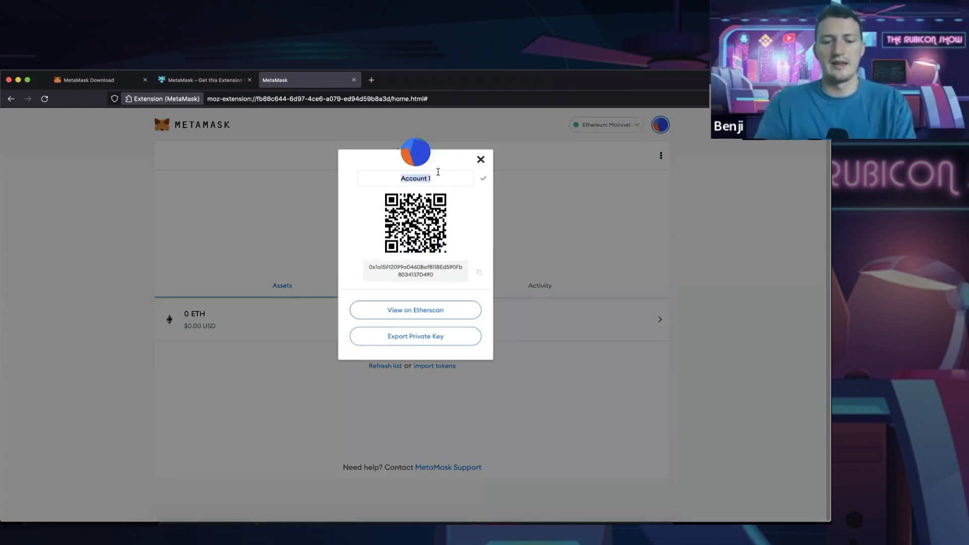
text(Gens)
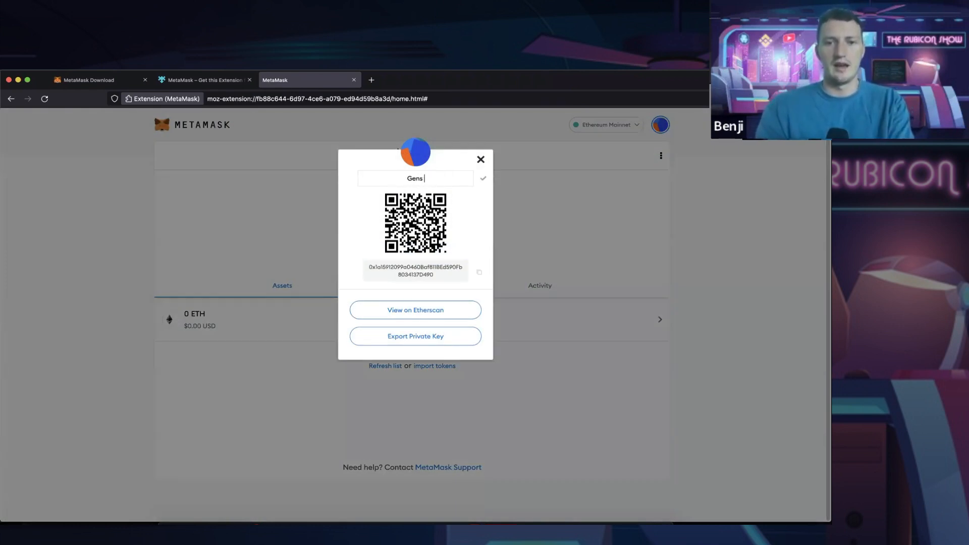
text(Account)
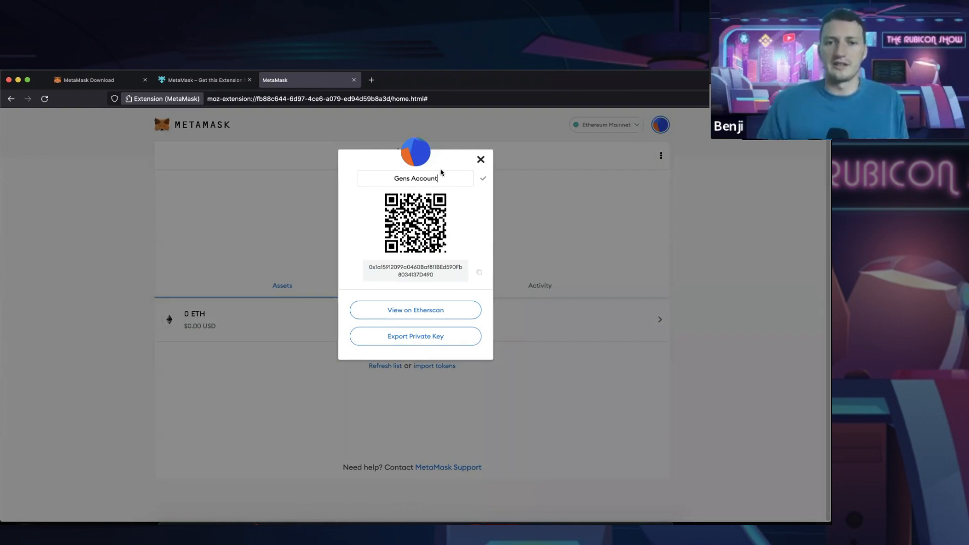
click(481, 159)
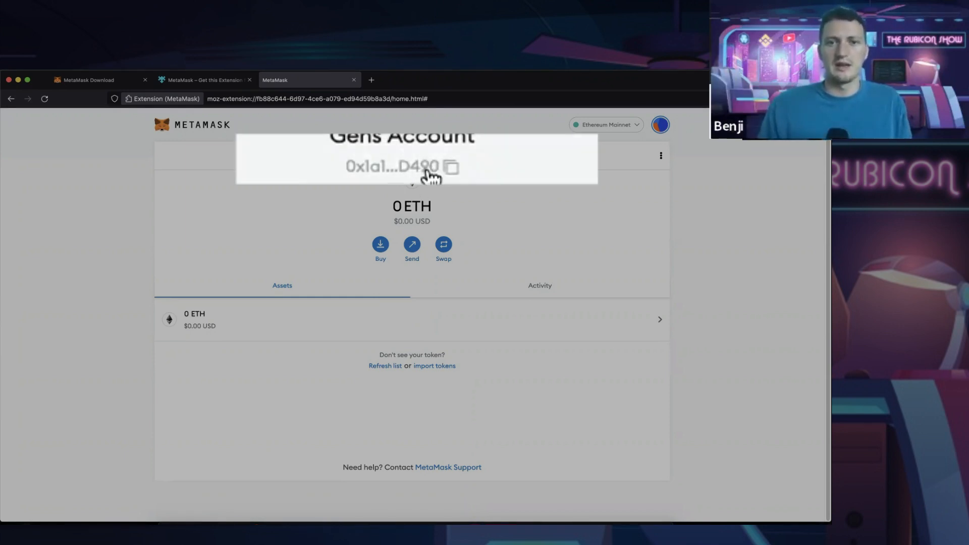
click(429, 166)
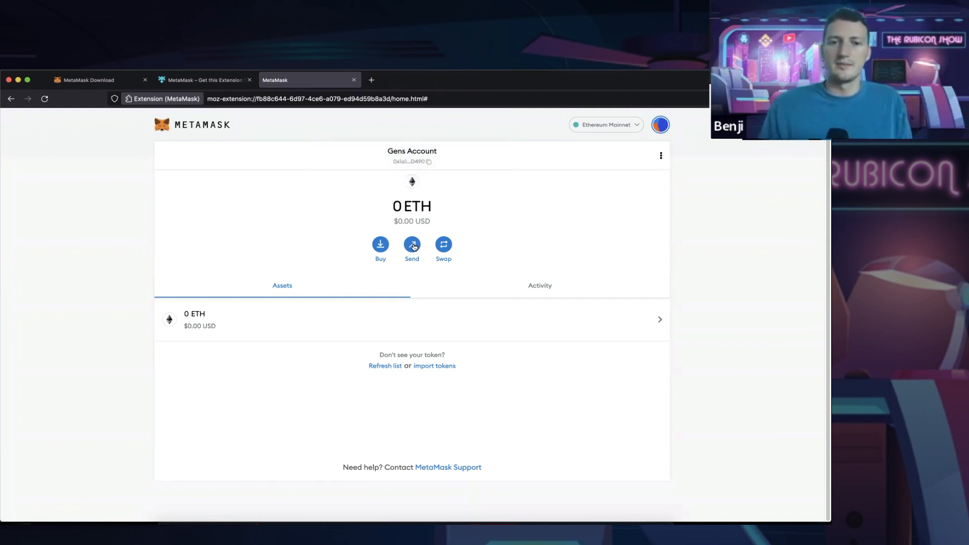
- Preview the Send form, cancel it for insufficient funds, then open a new Firefox tab
click(412, 245)
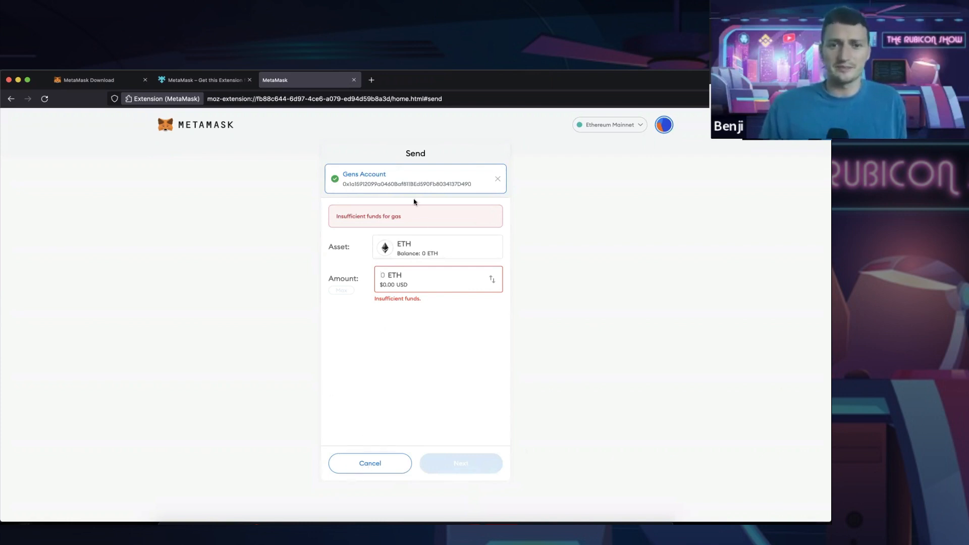
click(369, 463)
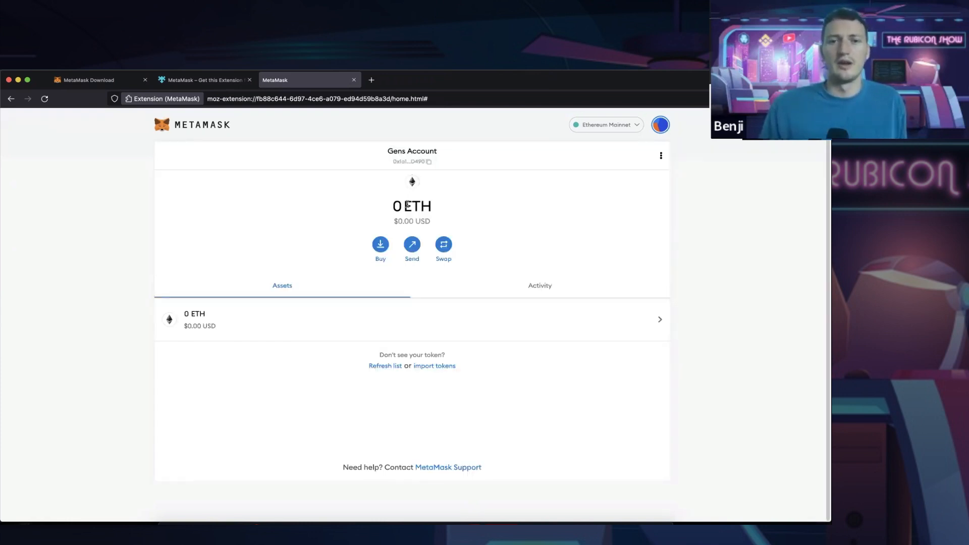
mouse_move(428, 164)
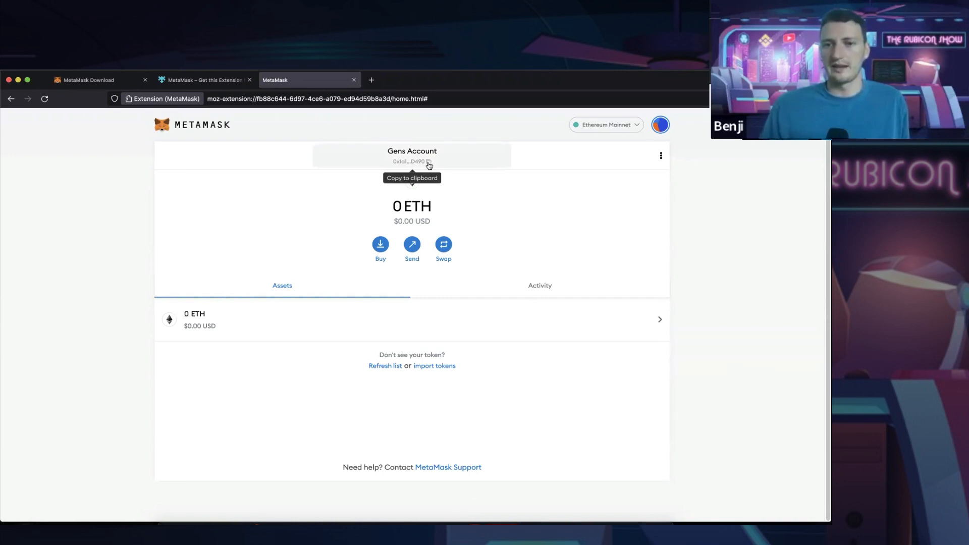
mouse_move(467, 172)
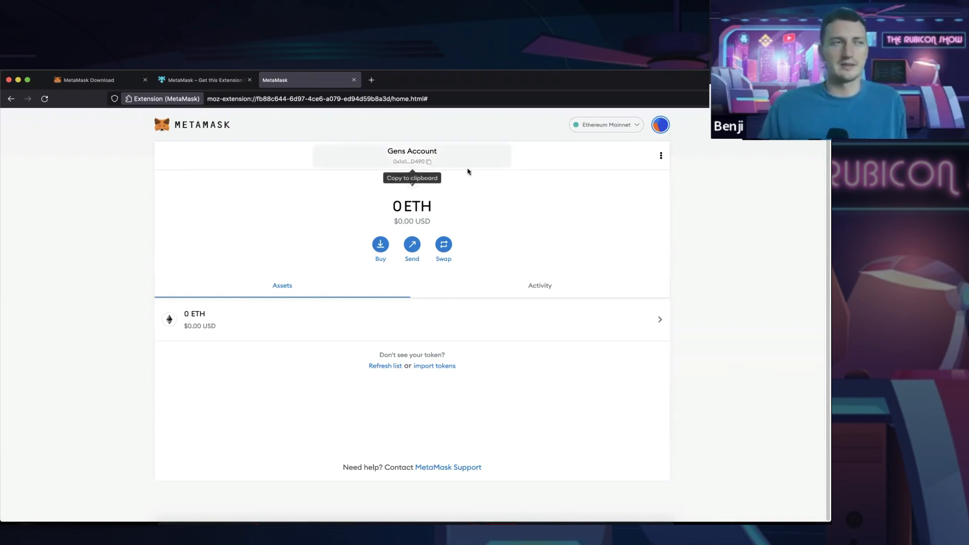
mouse_move(617, 347)
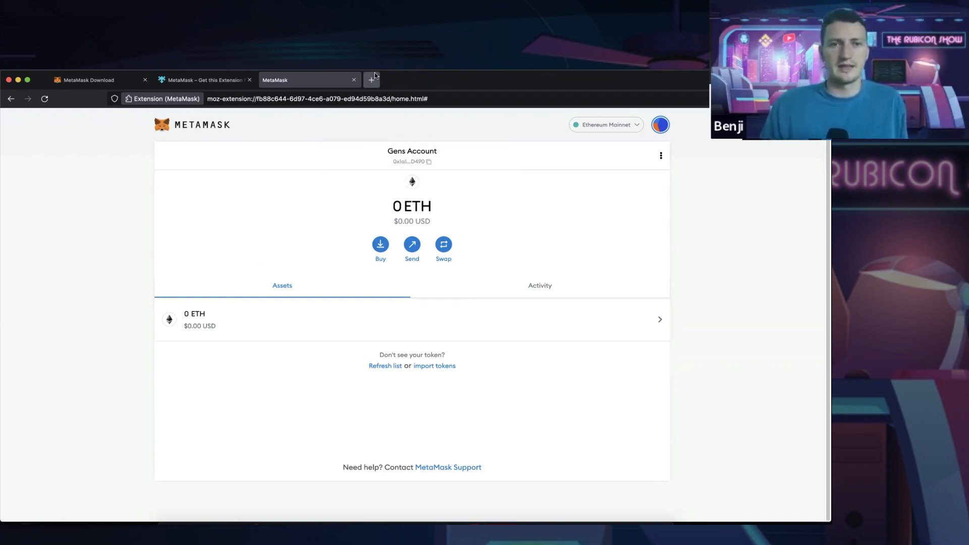
click(373, 78)
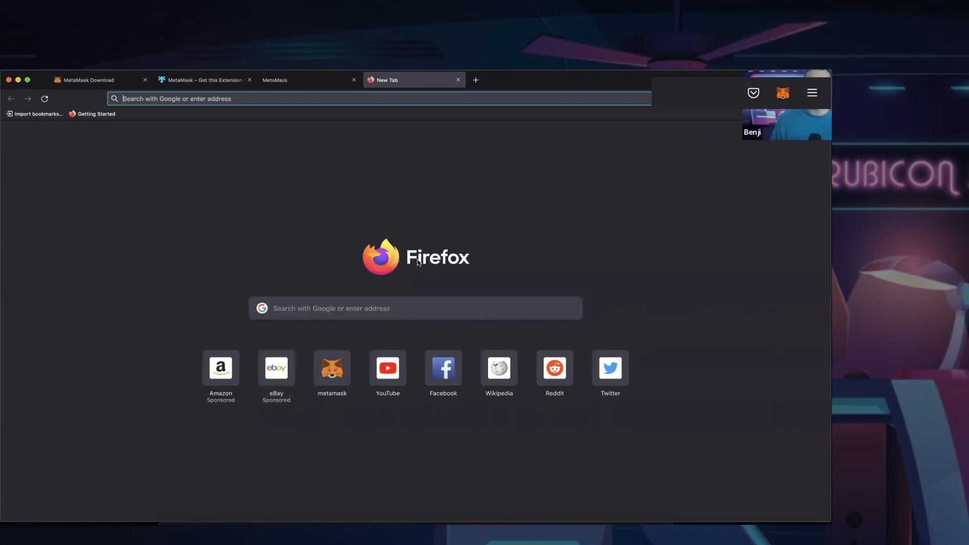
- Show Gens Account's 0 ETH wallet popup and bring up the Buy options for ether
click(782, 93)
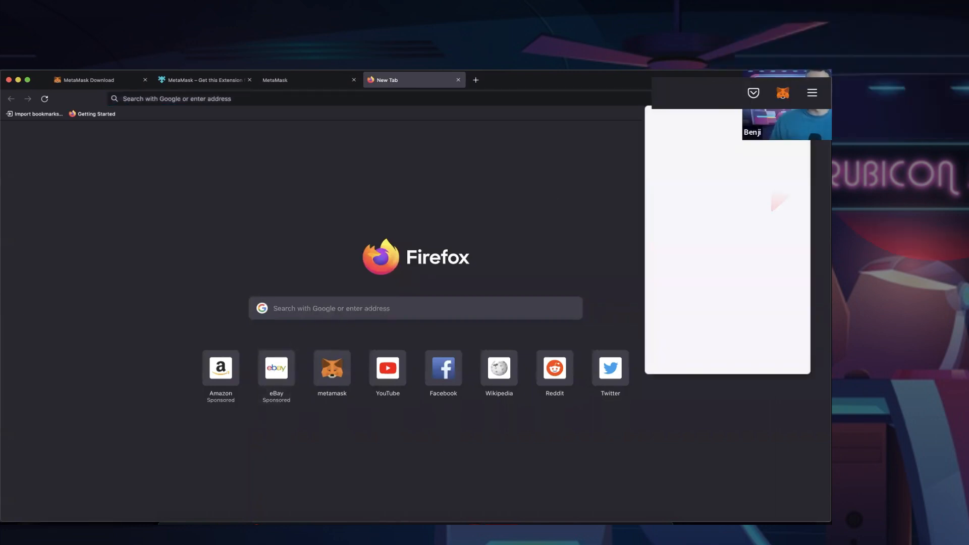
click(782, 93)
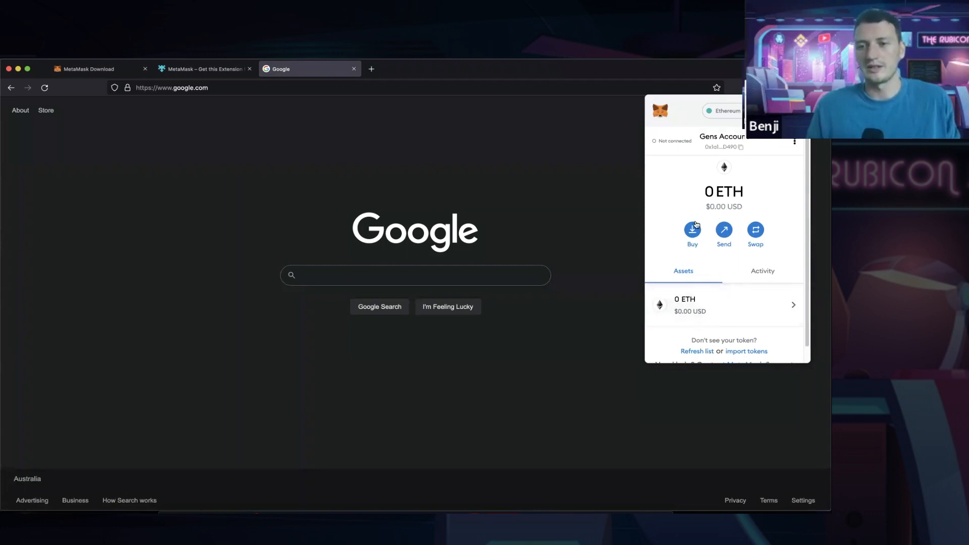
mouse_move(777, 258)
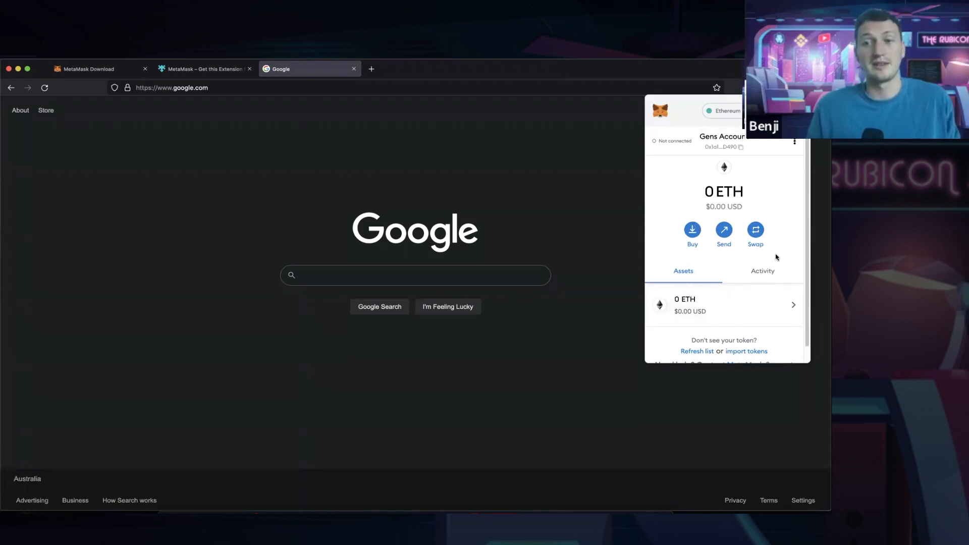
click(692, 230)
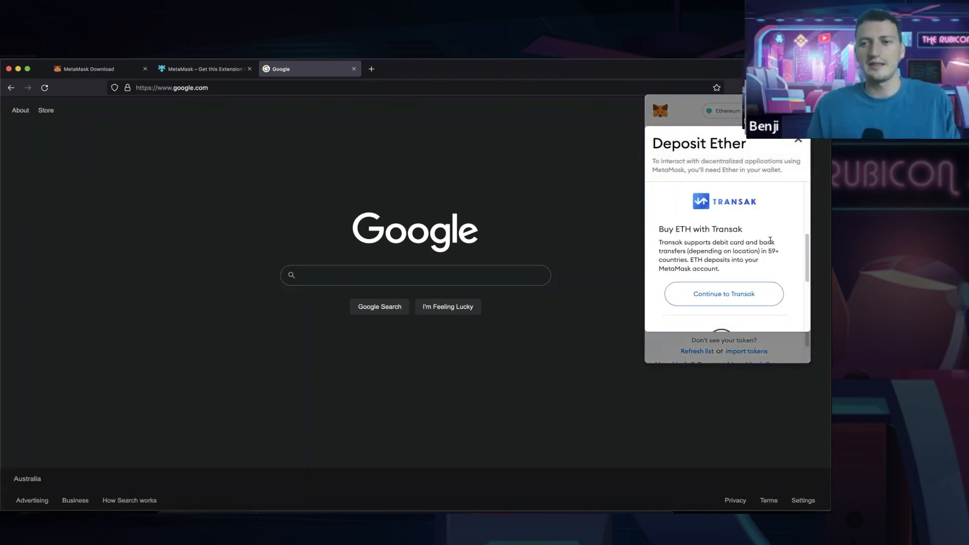
- Review the Deposit Ether options and copy the Gens Account address to the clipboard
scroll(down, 3)
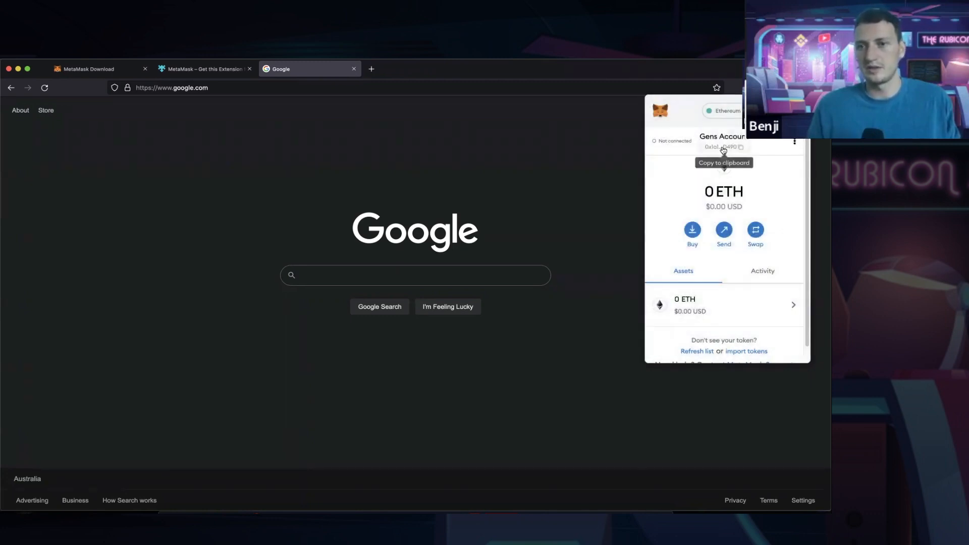
click(740, 148)
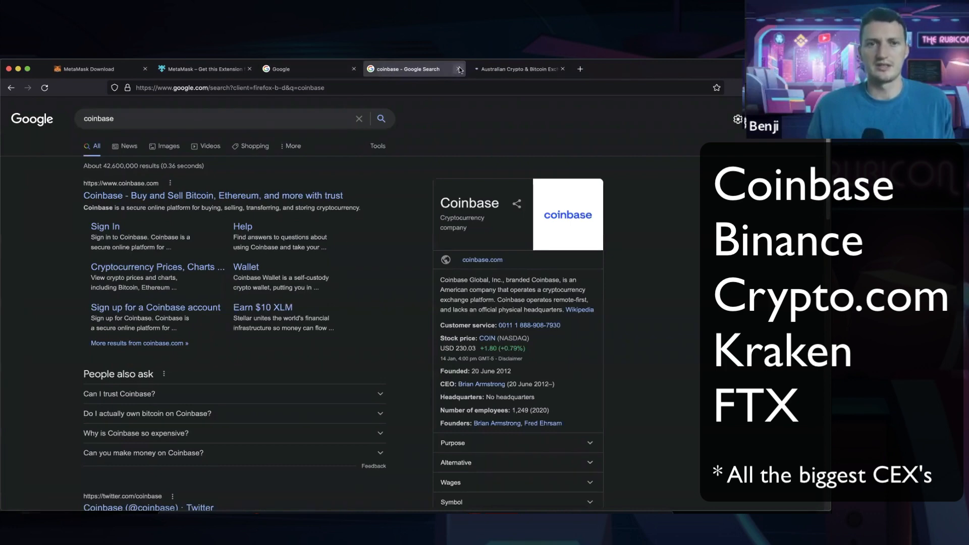
- Browse the Coinbase home page price list, compare with CoinSpot, and return to Coinbase
click(280, 69)
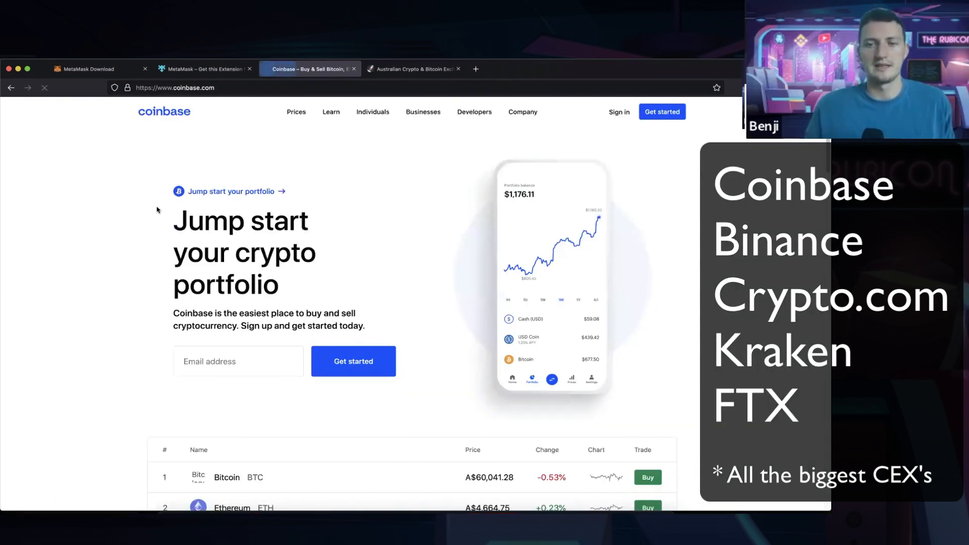
scroll(down, 3)
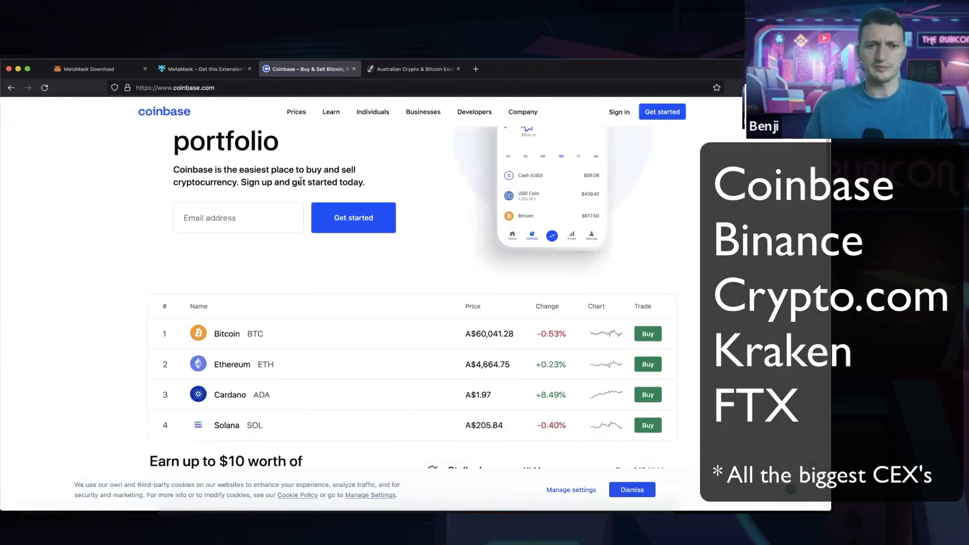
scroll(down, 3)
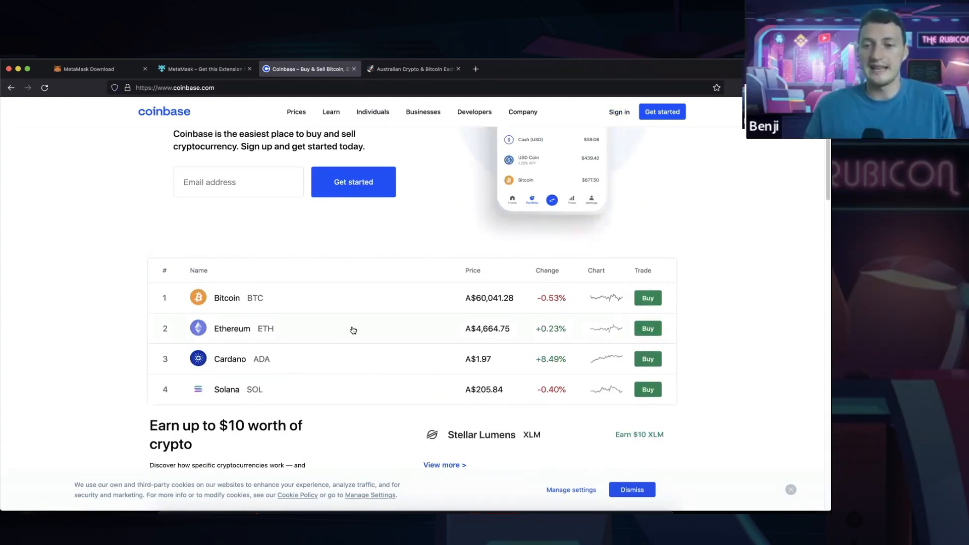
click(412, 69)
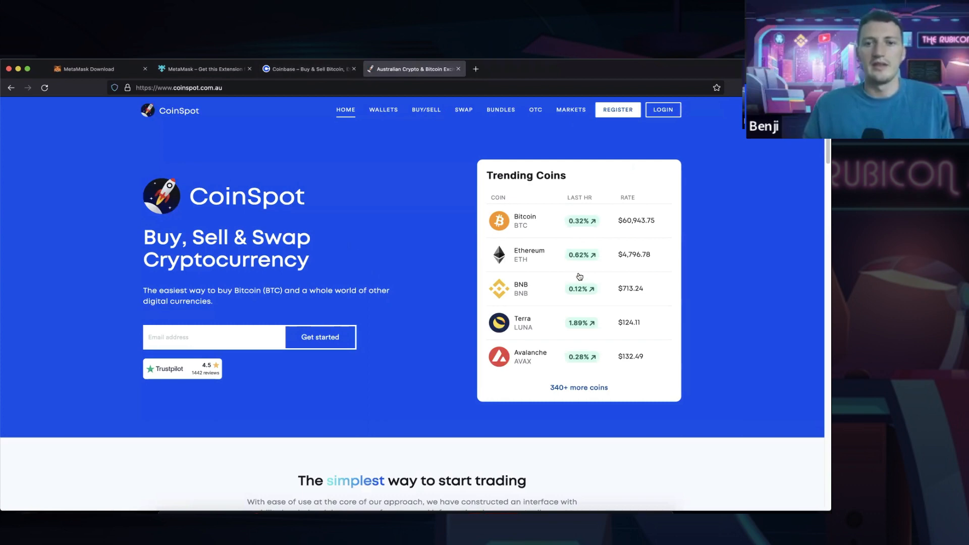
mouse_move(663, 261)
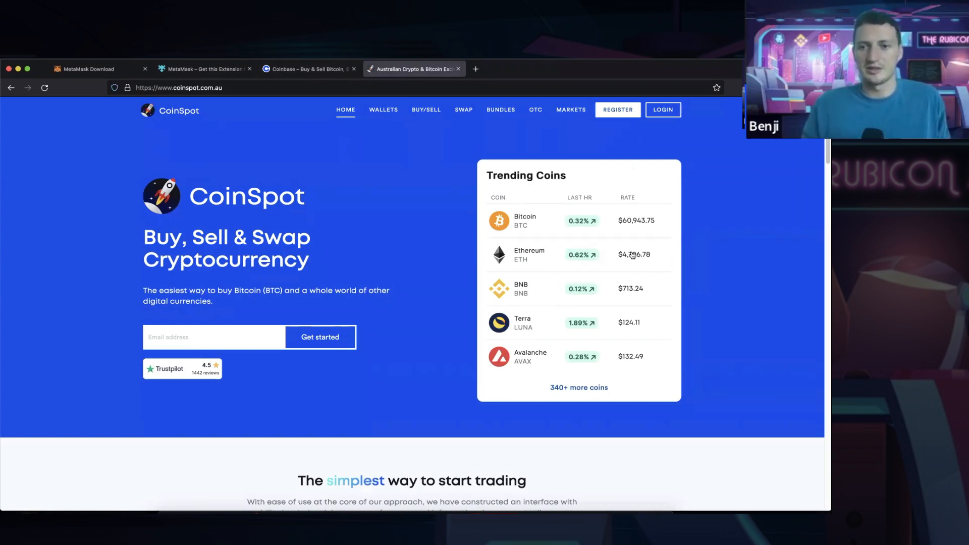
click(305, 69)
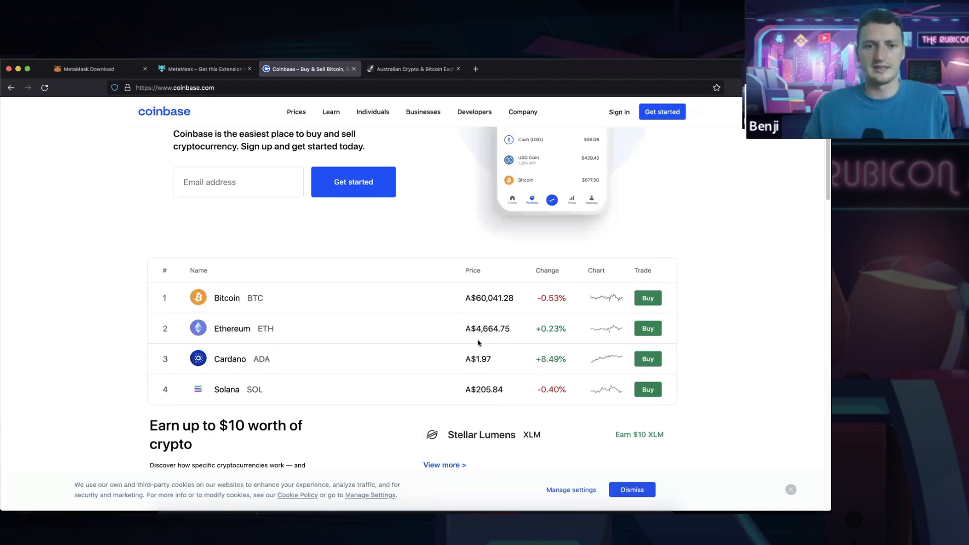
mouse_move(457, 252)
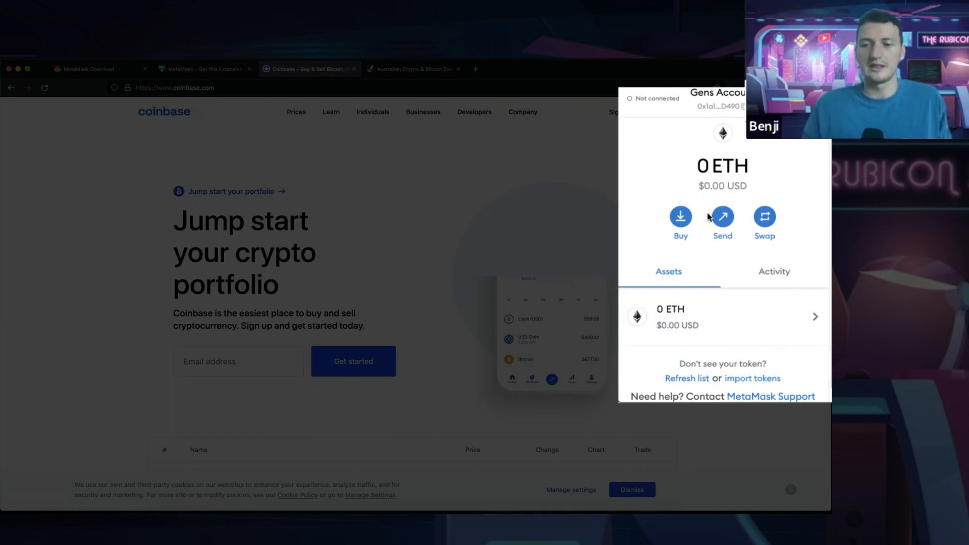
mouse_move(774, 377)
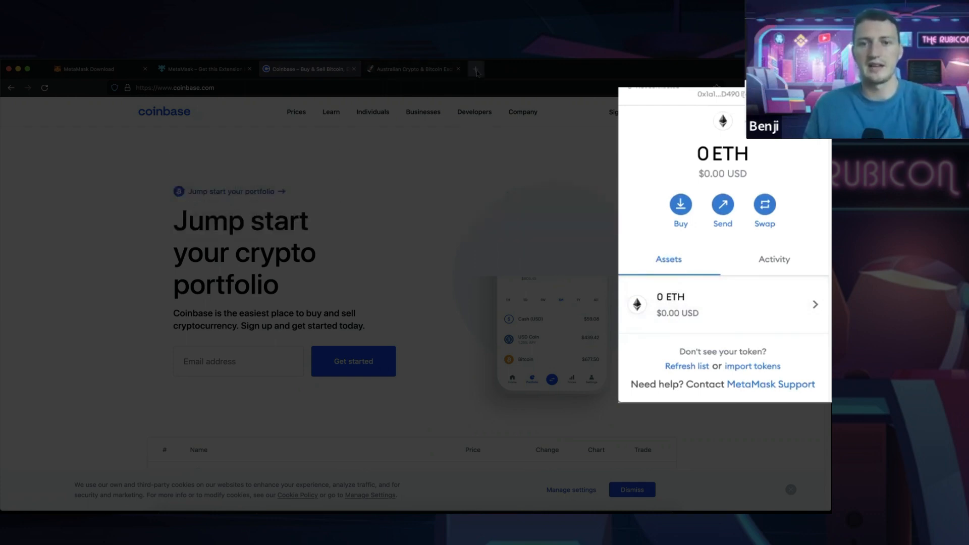
- Import the Matic Network Token (MATIC) so it lists with 0 balance beside ETH
click(763, 365)
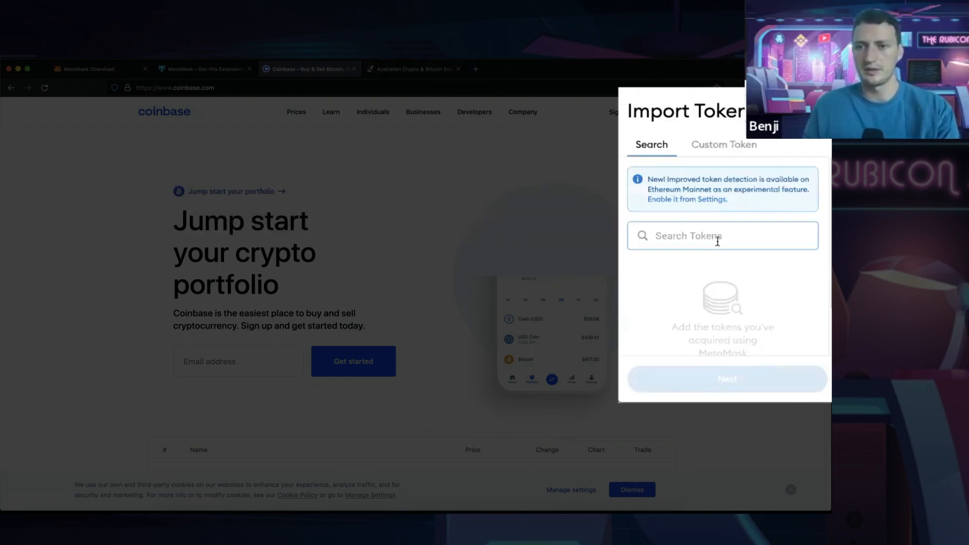
text(poly)
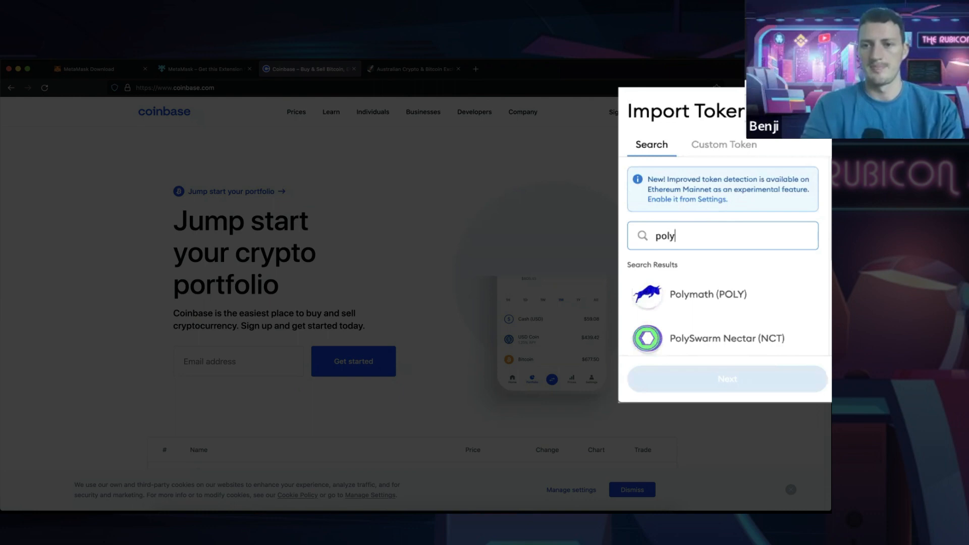
text(matic)
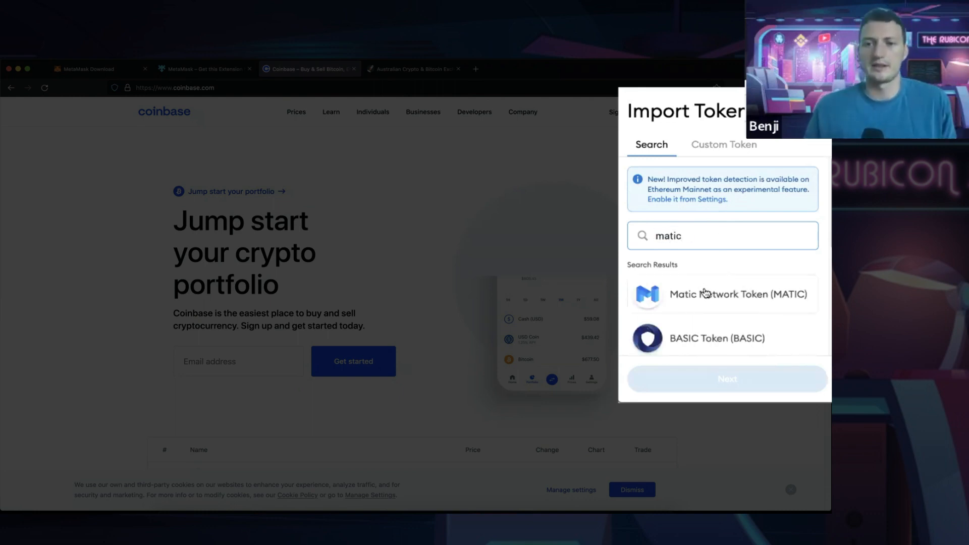
click(720, 293)
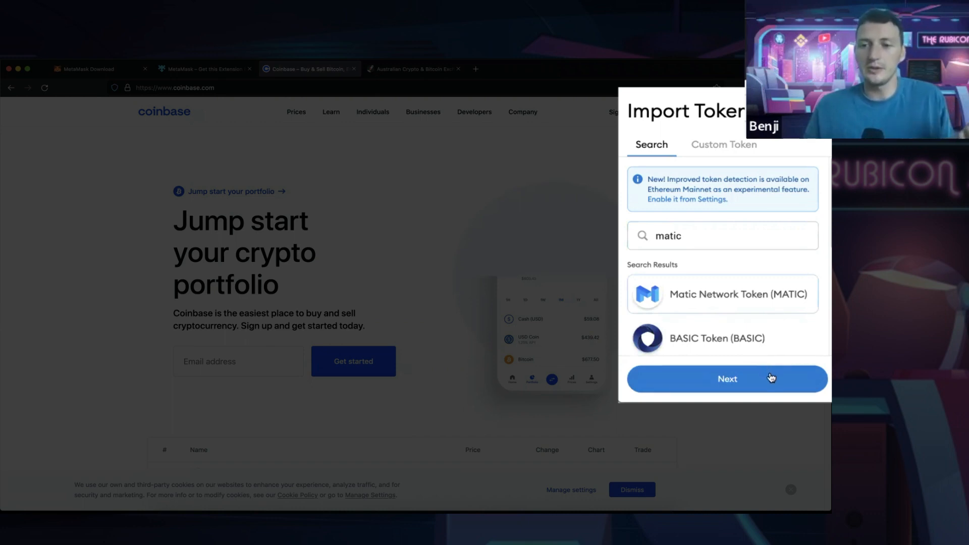
click(727, 379)
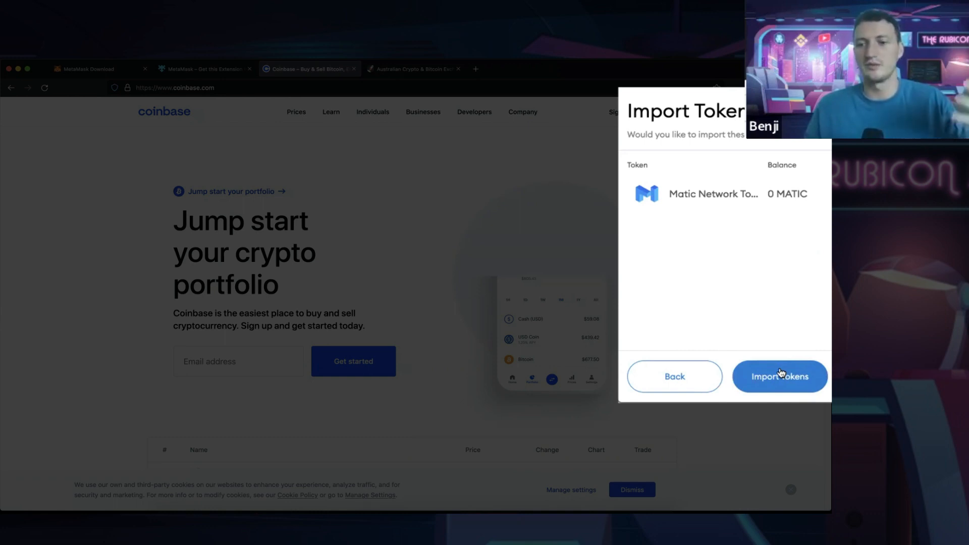
click(779, 377)
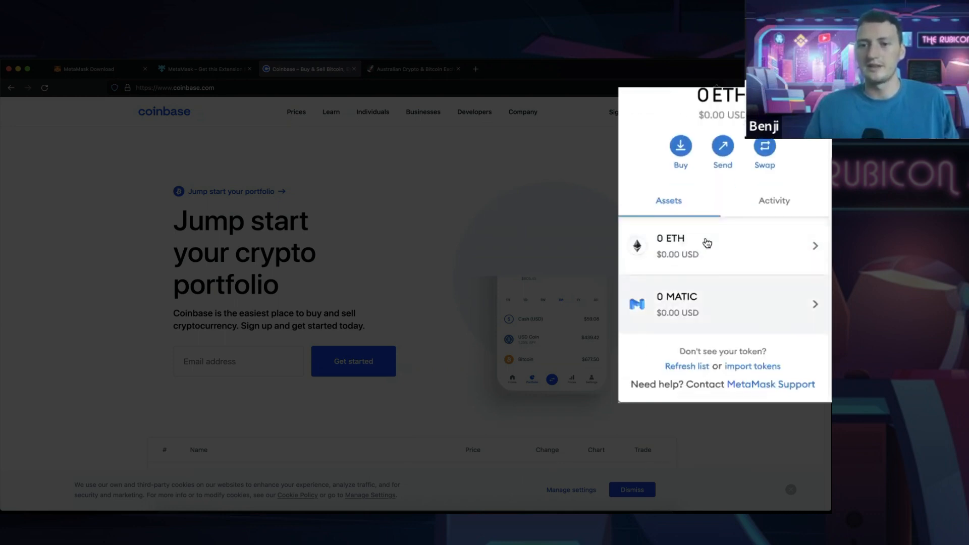
mouse_move(733, 282)
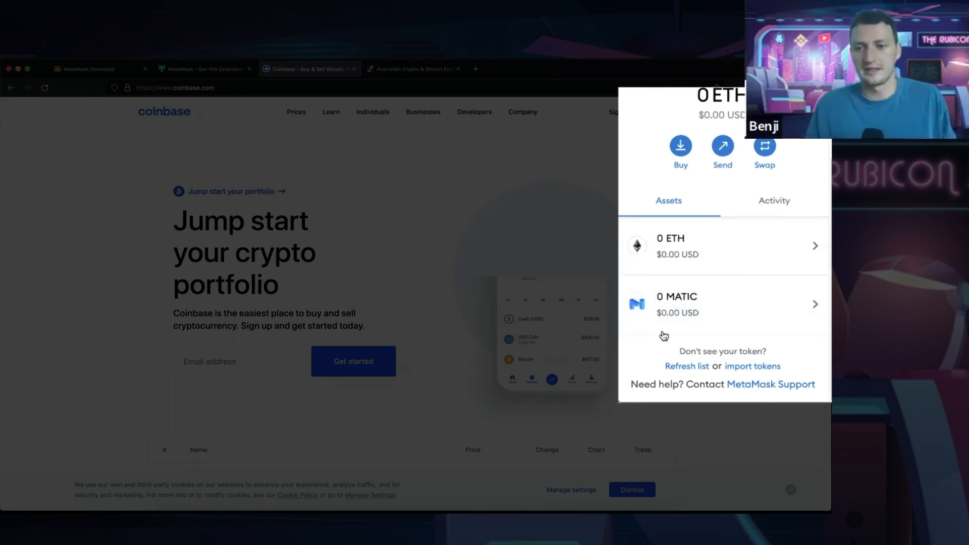
mouse_move(736, 307)
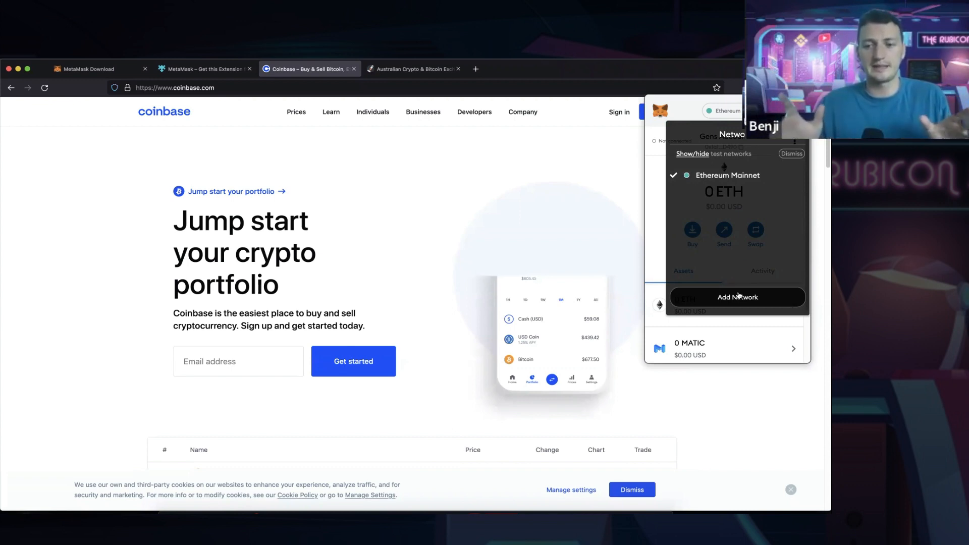
mouse_move(735, 296)
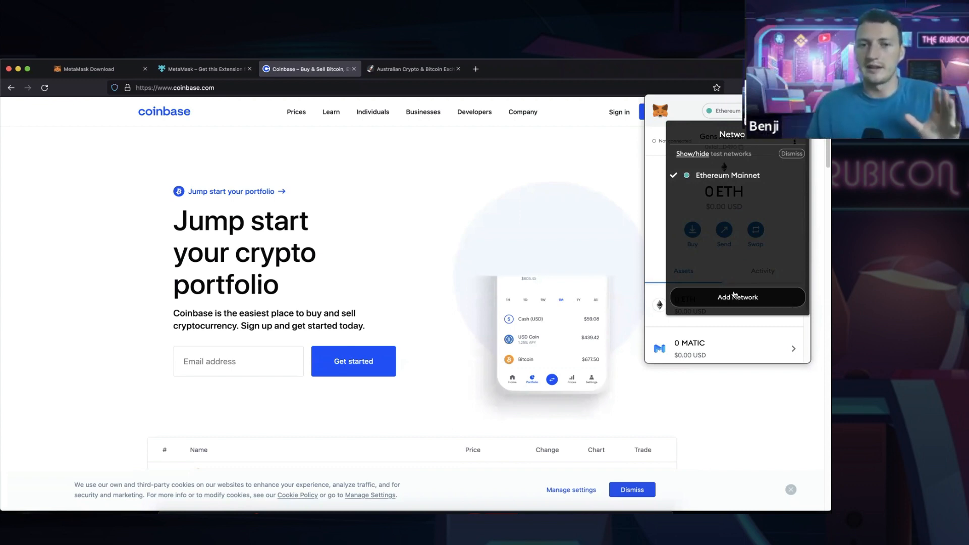
- Bring up the blank Add a network form with name, RPC URL and chain ID fields
click(736, 297)
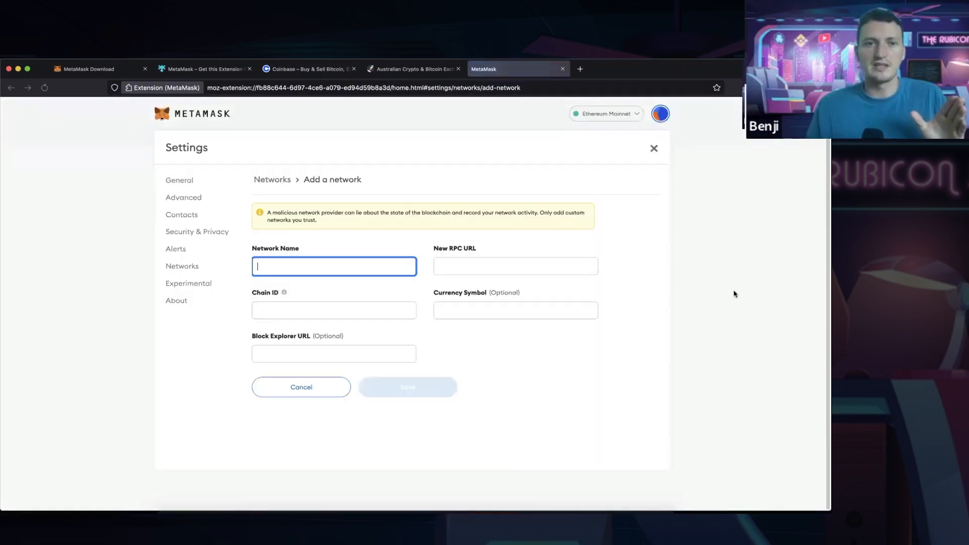
mouse_move(370, 286)
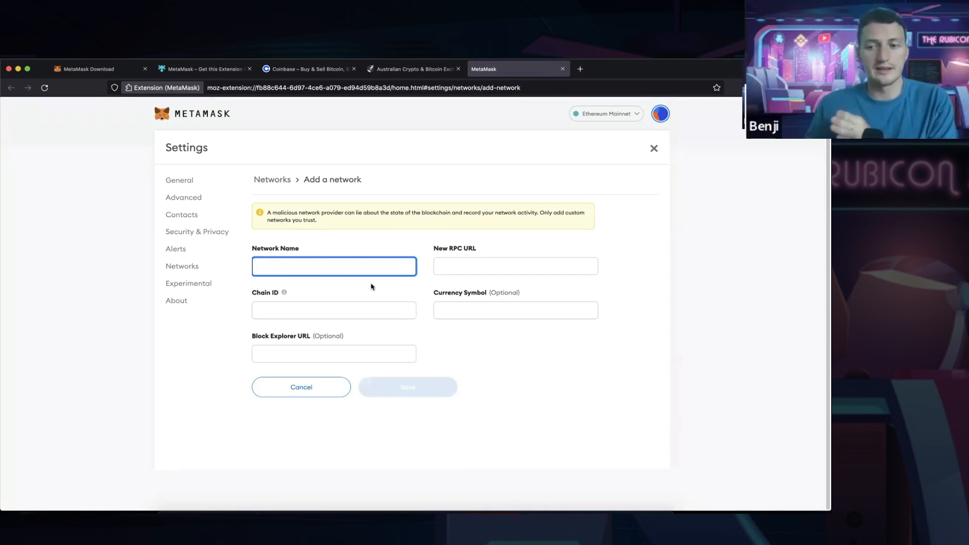
click(334, 266)
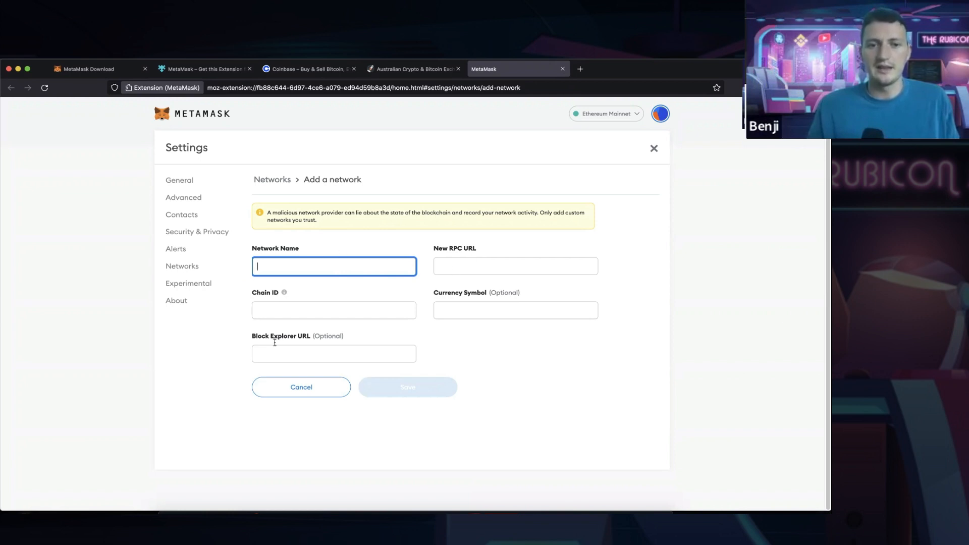
mouse_move(606, 163)
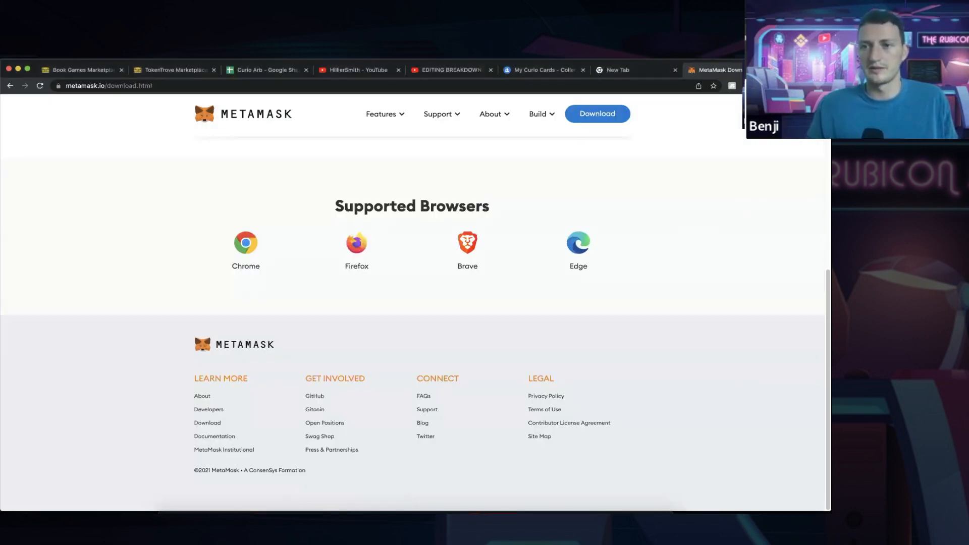
- Switch the Chrome wallet to Smart Chain to show its BNB balance
click(596, 114)
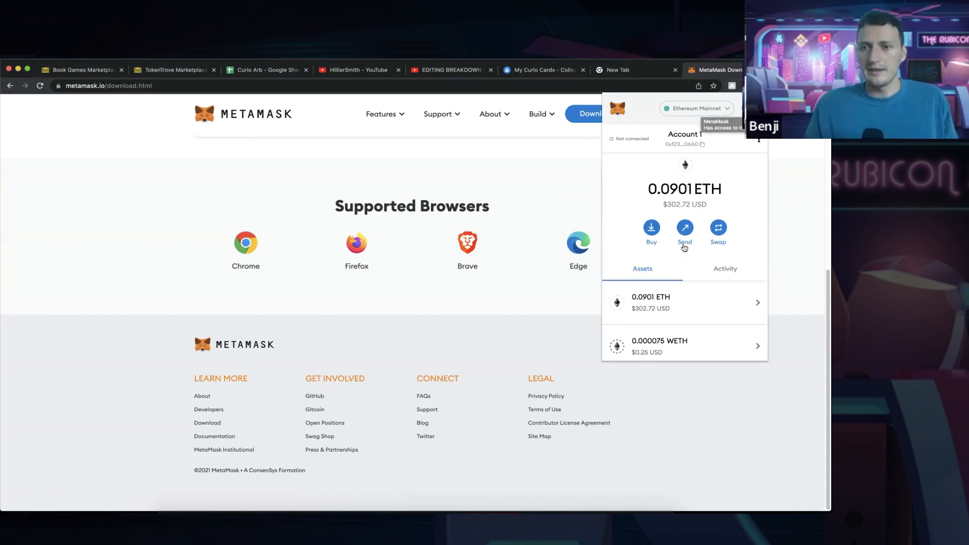
click(694, 108)
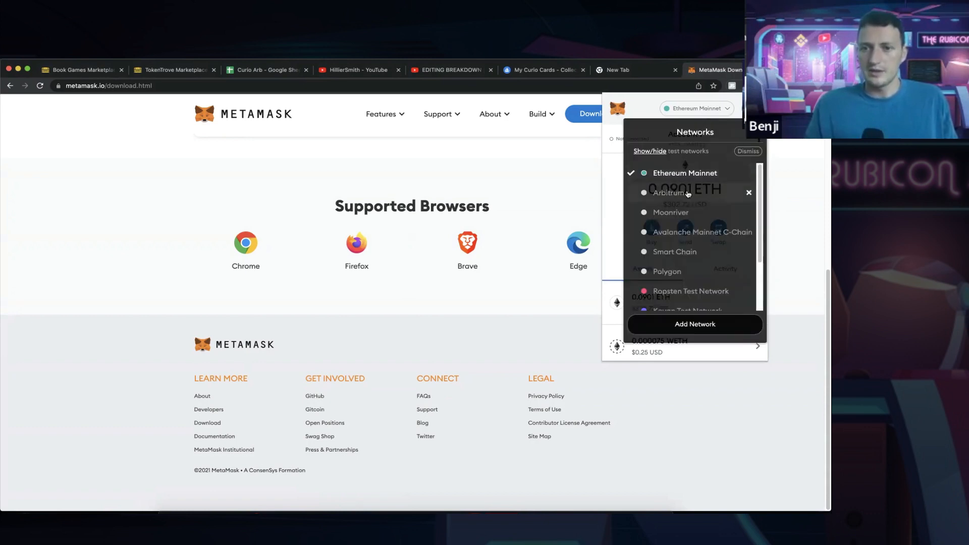
mouse_move(684, 284)
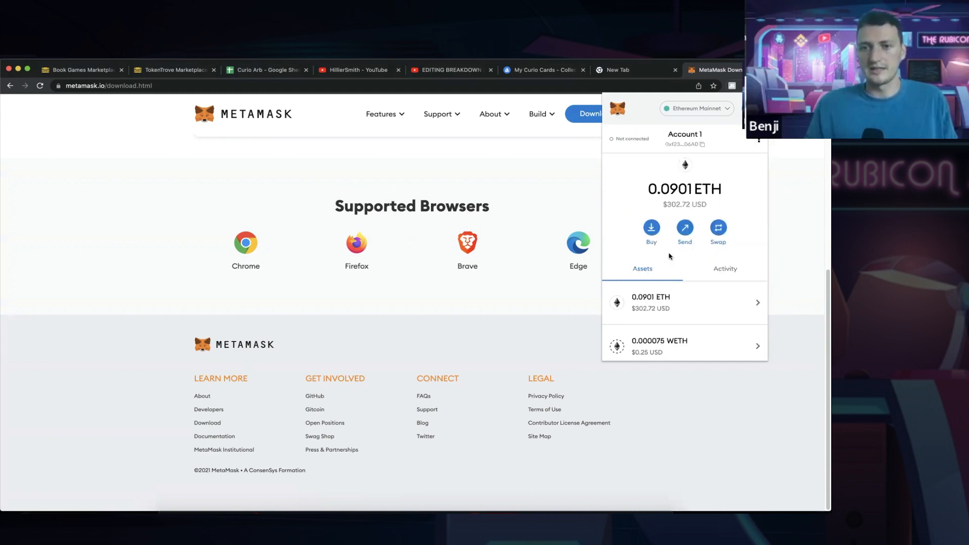
click(696, 108)
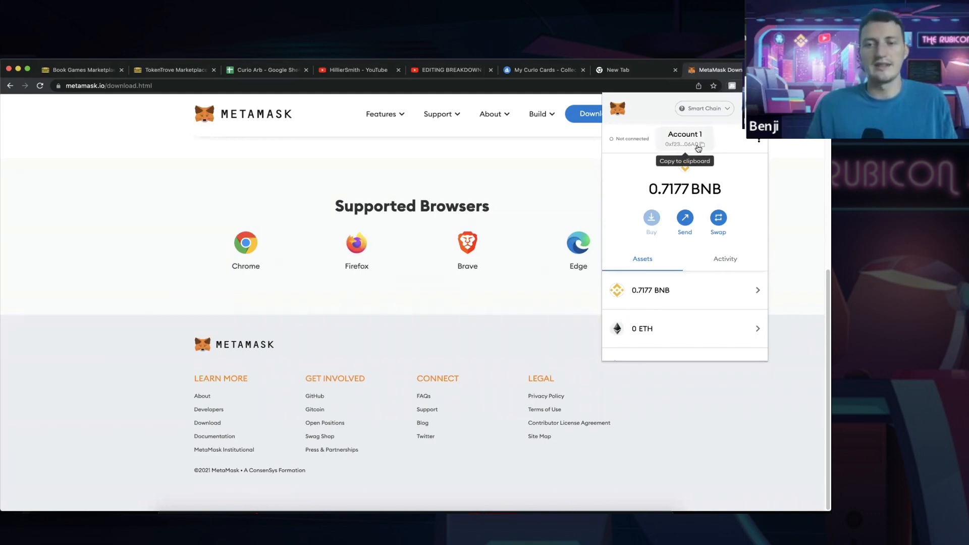
mouse_move(704, 144)
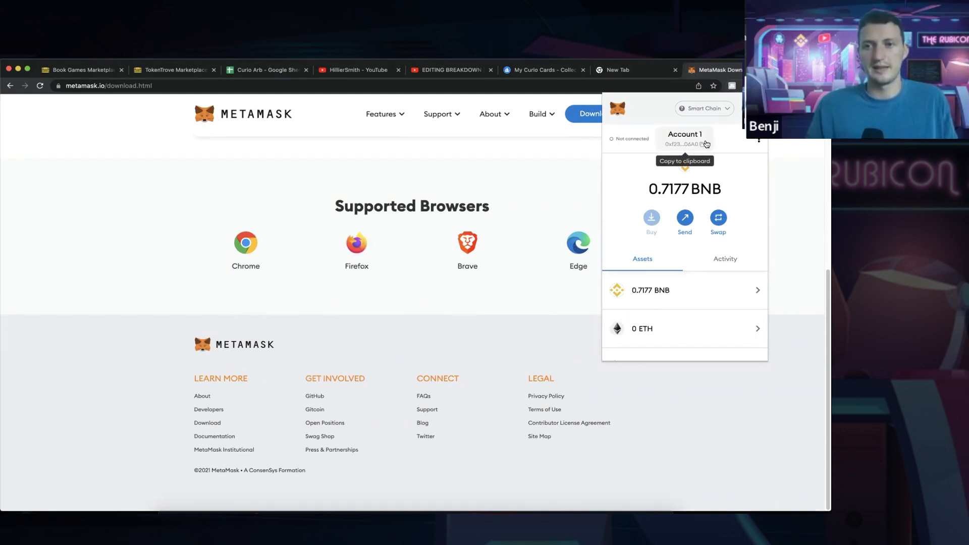
- Return the wallet to Ethereum Mainnet showing the ETH balance
click(704, 108)
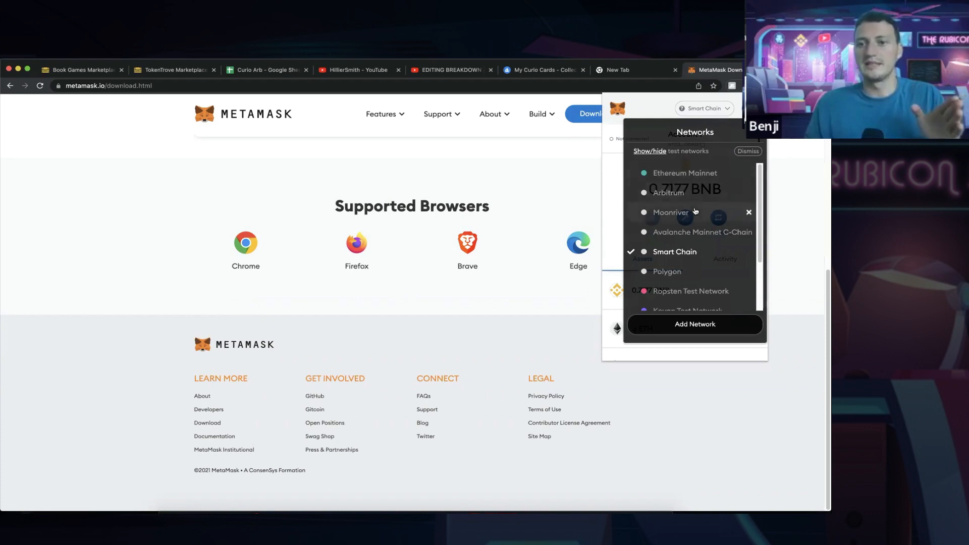
scroll(down, 3)
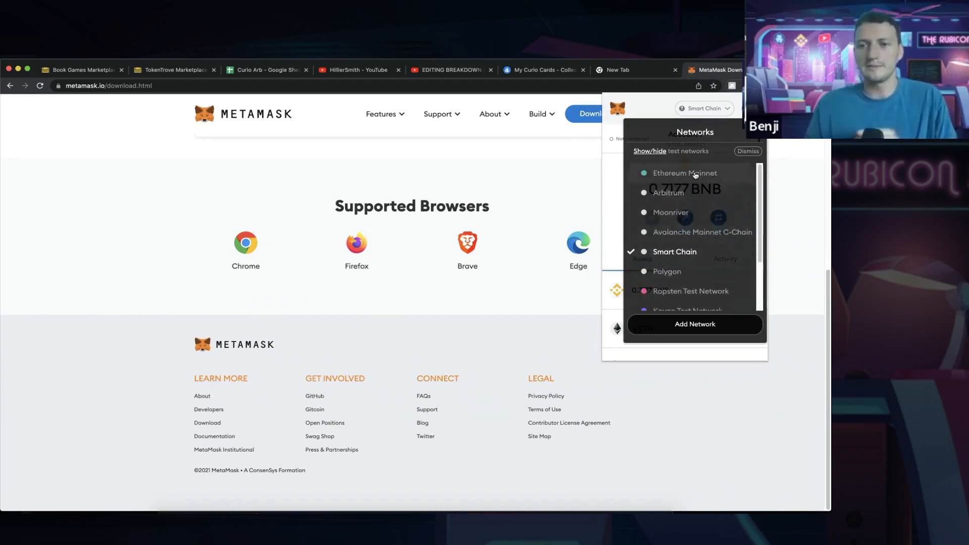
click(686, 172)
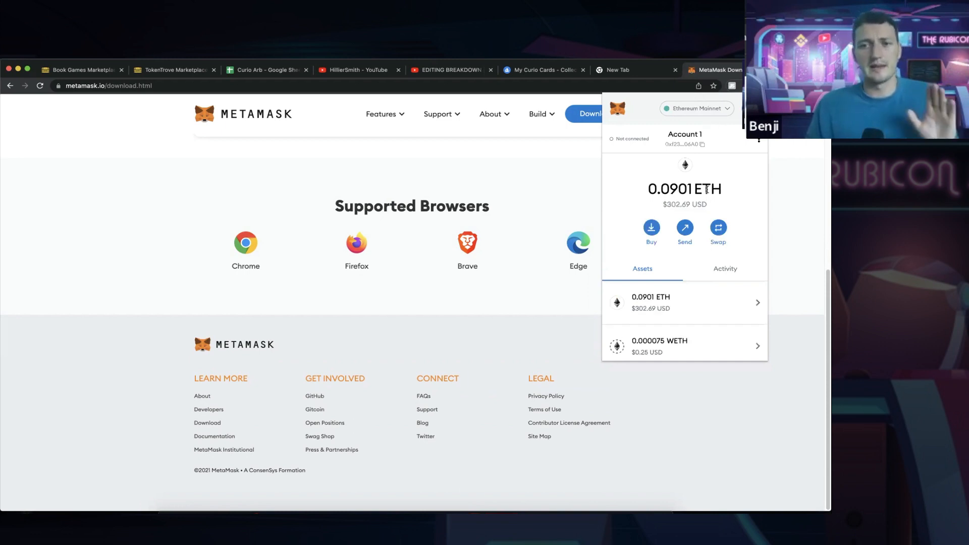